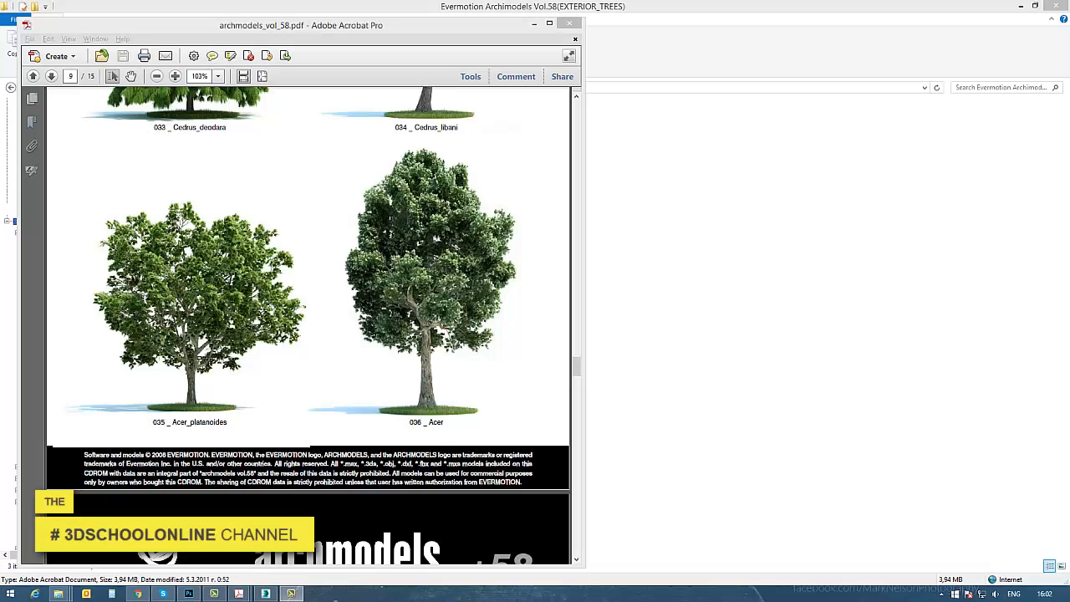
pyautogui.moveTo(580, 378)
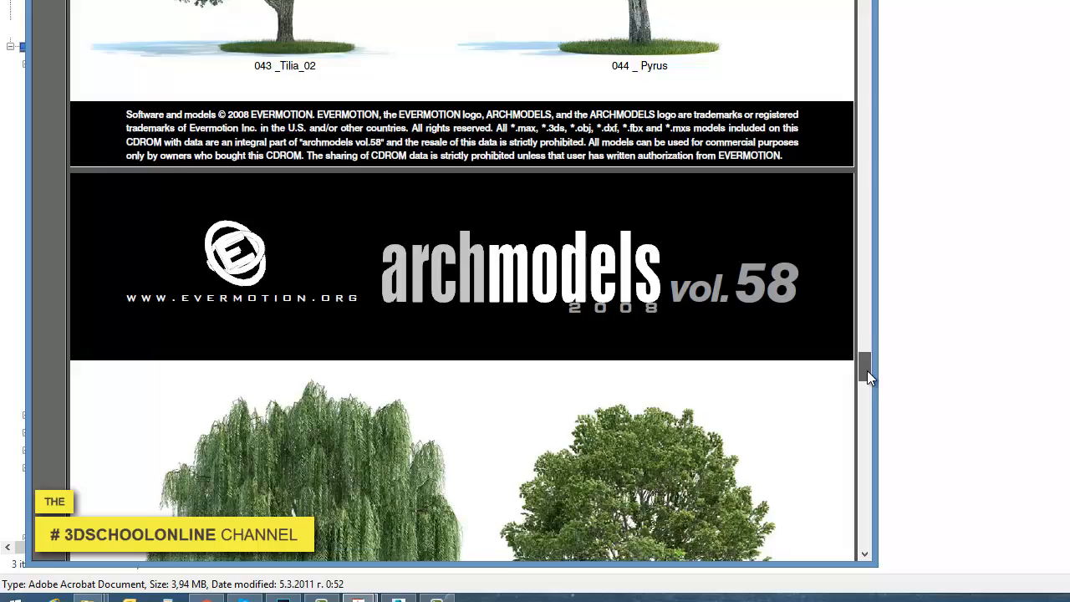
# Scroll the Archmodels vol.58 catalogue down to the Acer japonicum and Acer palmatum page
pyautogui.scroll(-3)
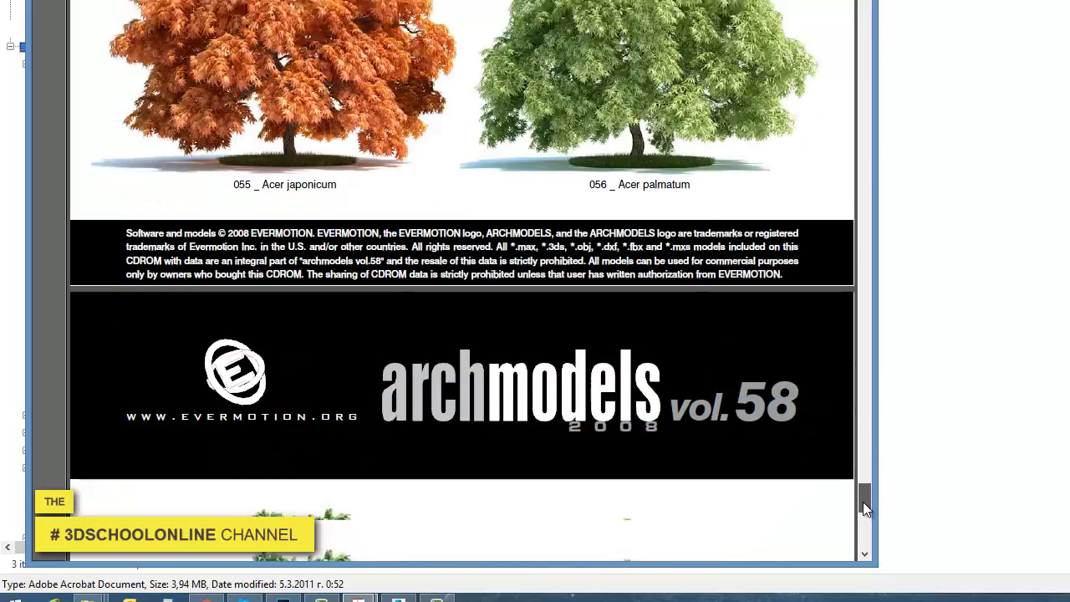
pyautogui.scroll(-3)
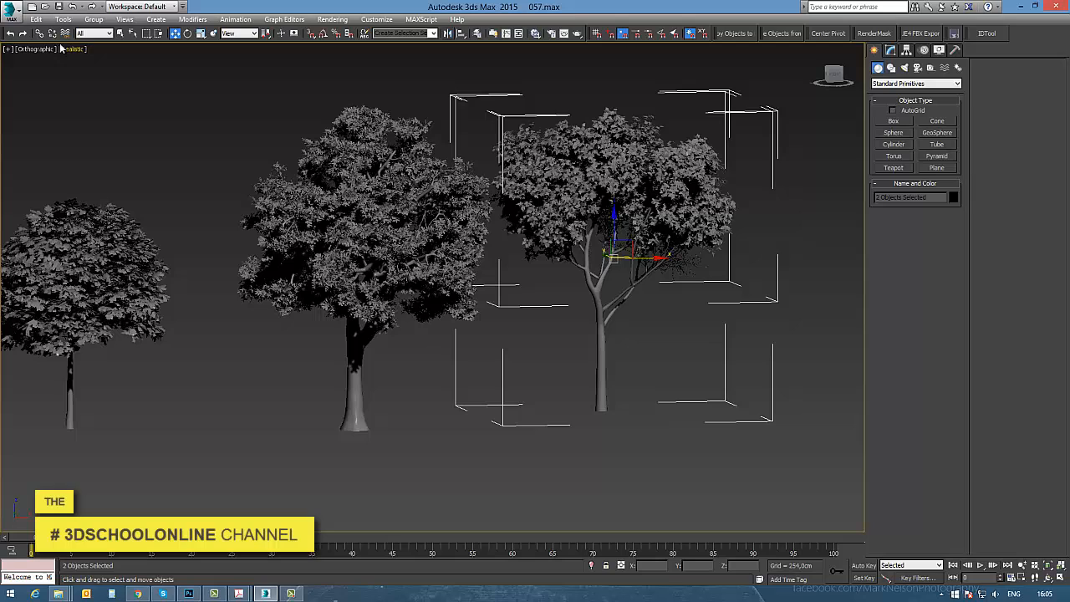
# Repoint all missing tree bitmaps to the texture folder via Asset Tracking's Set Path
pyautogui.click(10, 7)
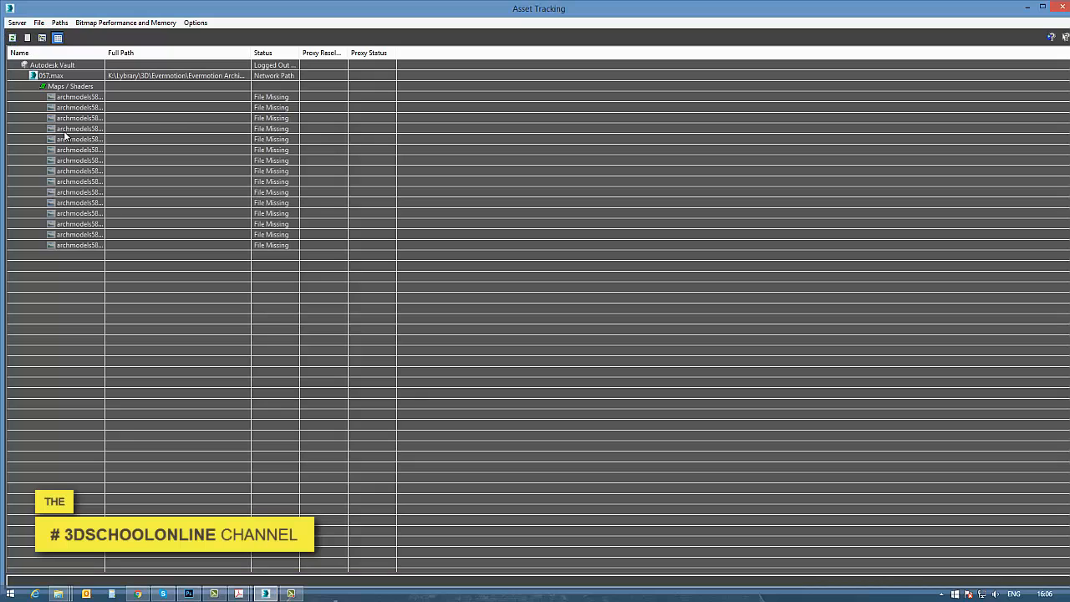
pyautogui.click(80, 96)
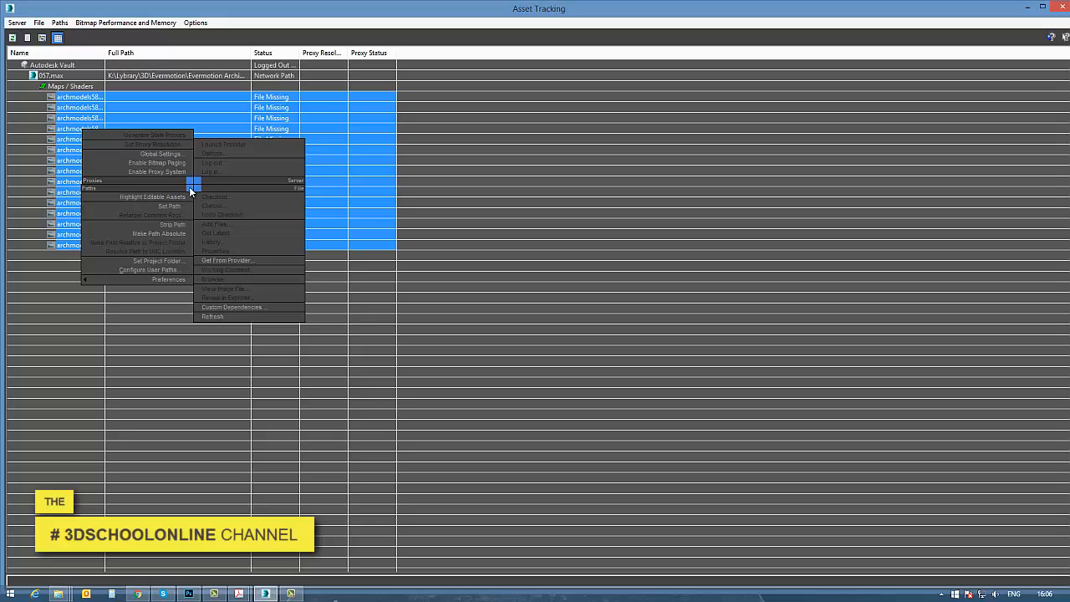
pyautogui.click(171, 206)
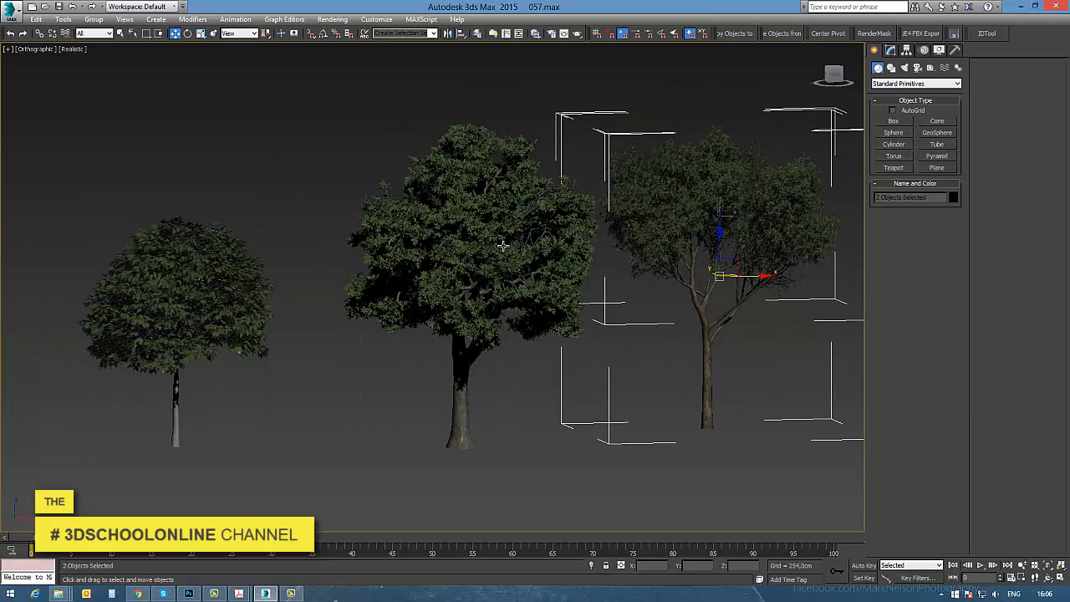
# Select the slender right-hand tree to isolate it as an editable mesh
pyautogui.click(890, 50)
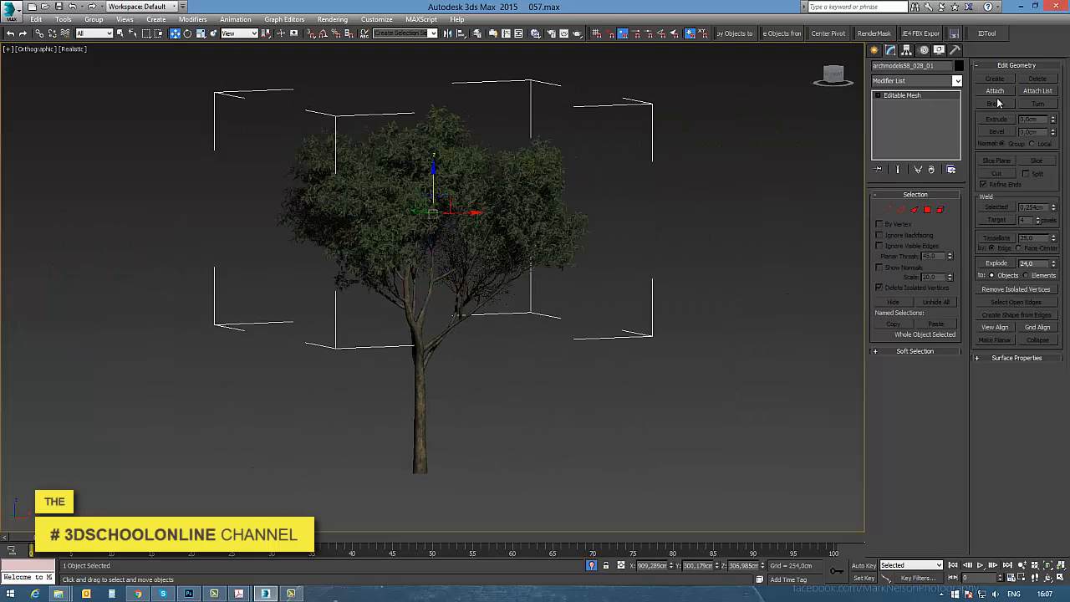
# Attach the middle tree's remaining parts into one mesh, matching material IDs
pyautogui.click(1037, 91)
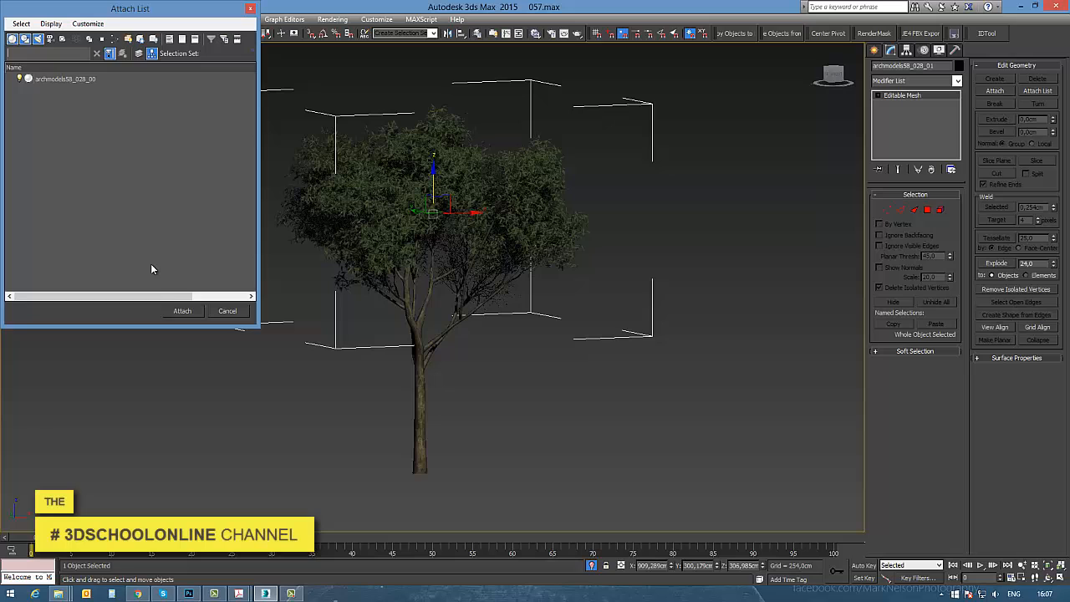
pyautogui.click(181, 311)
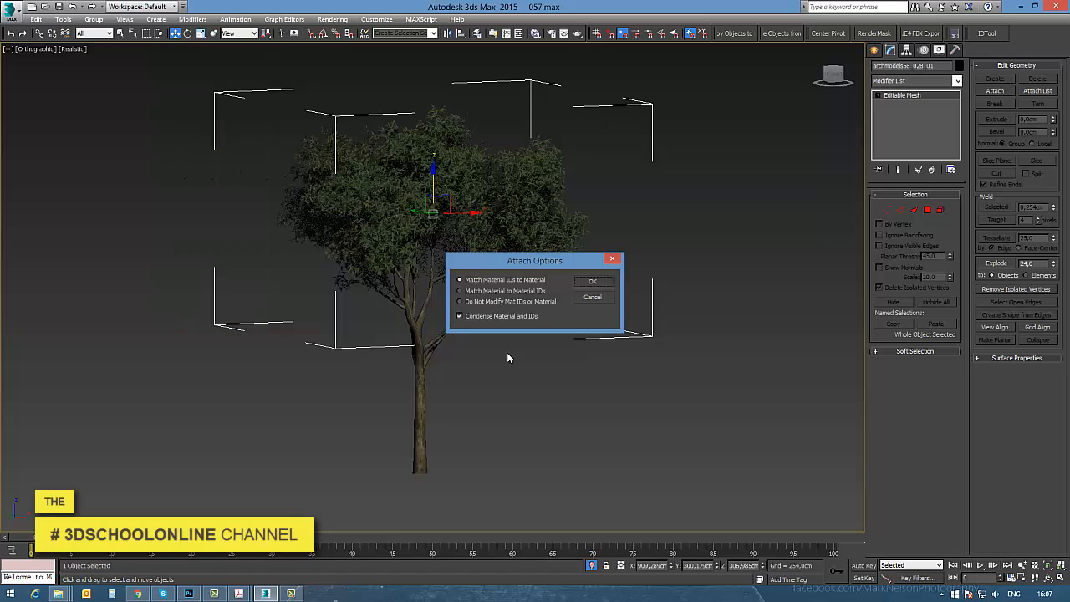
pyautogui.click(592, 281)
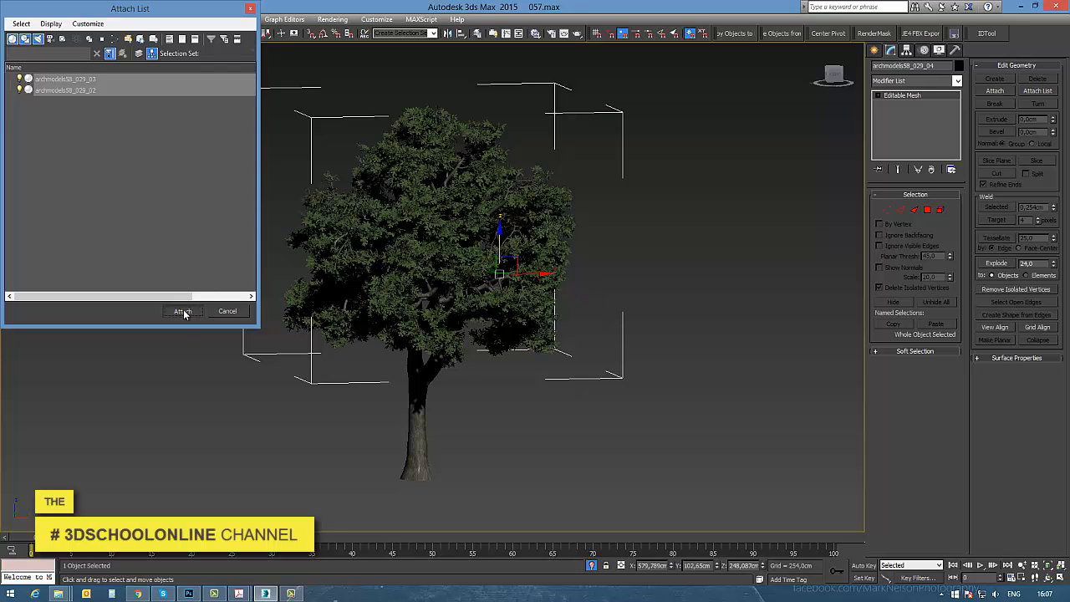
pyautogui.click(183, 311)
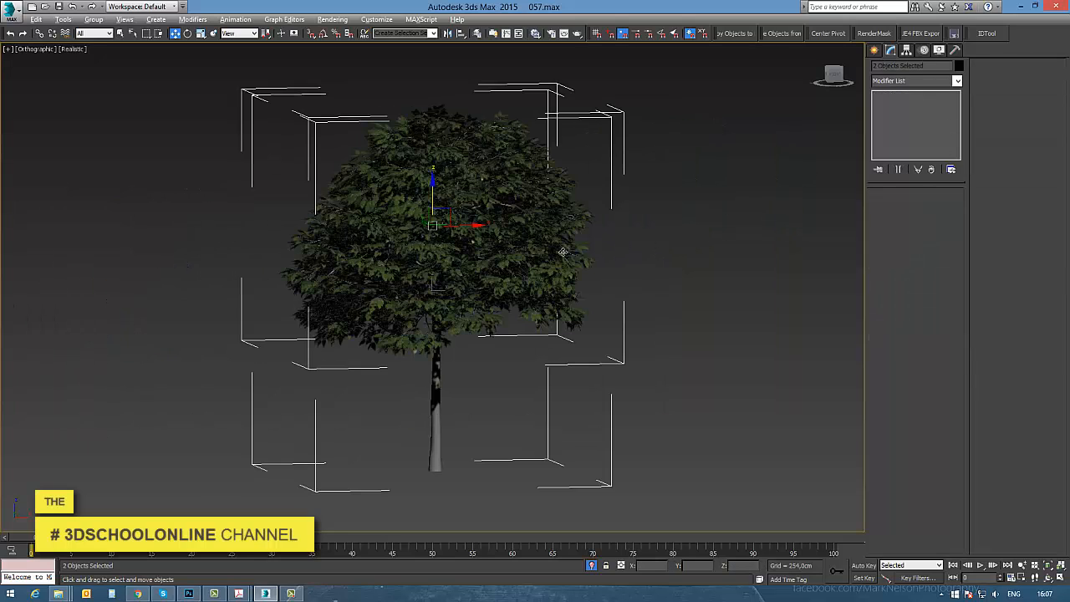
# Attach the round tree's remaining part into one mesh, matching material IDs
pyautogui.click(1037, 91)
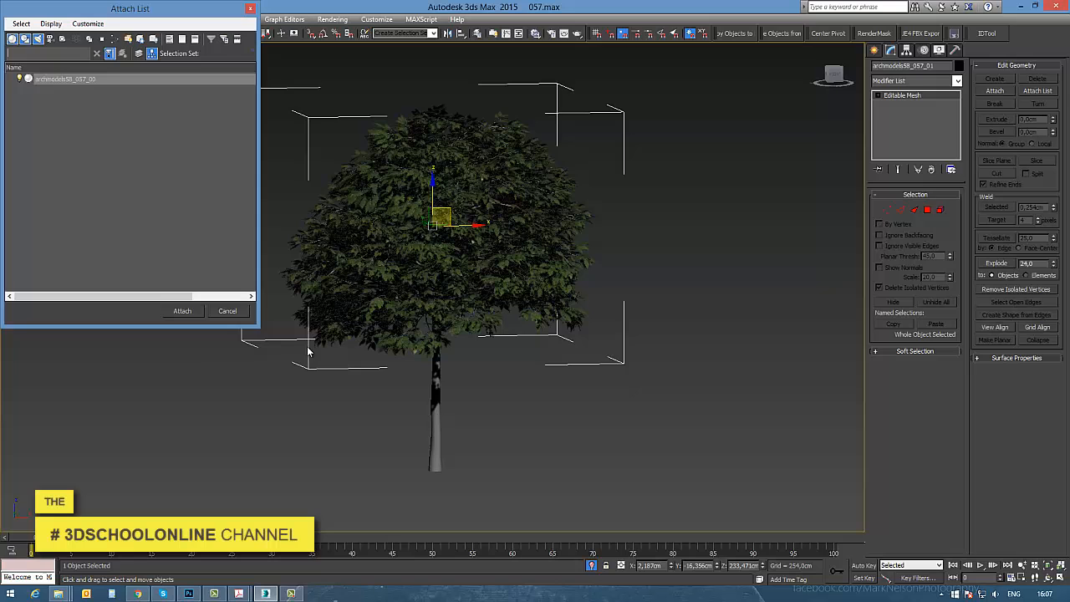
pyautogui.click(181, 309)
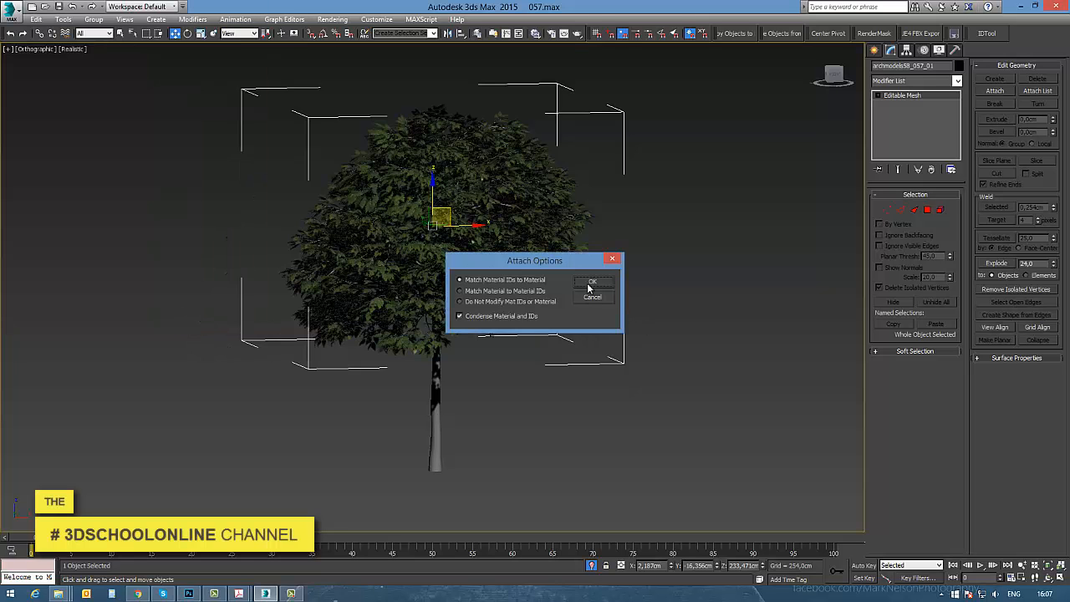
pyautogui.click(592, 281)
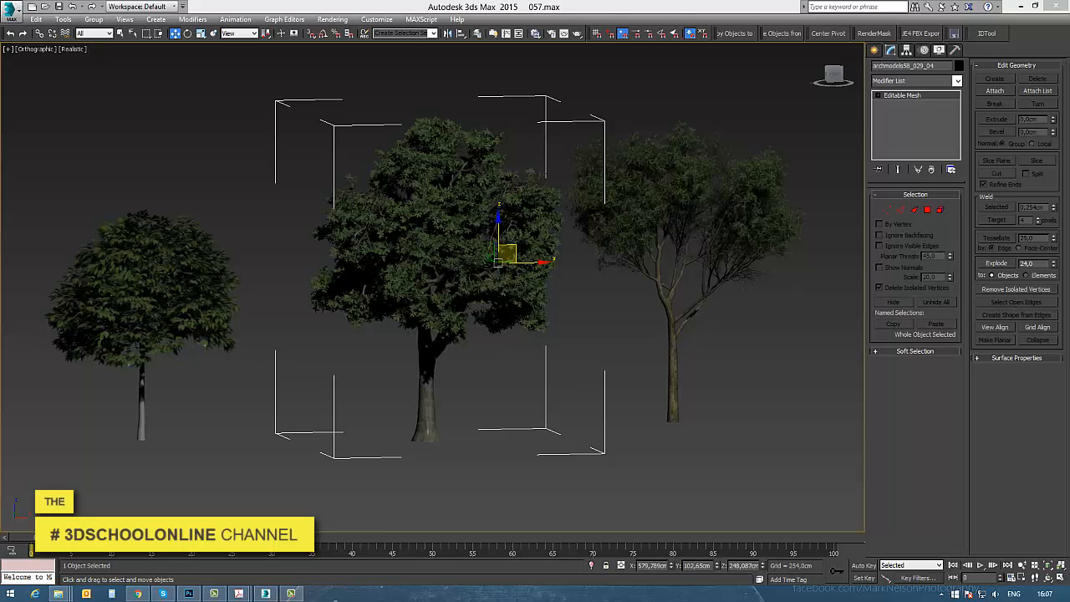
pyautogui.moveTo(722, 376)
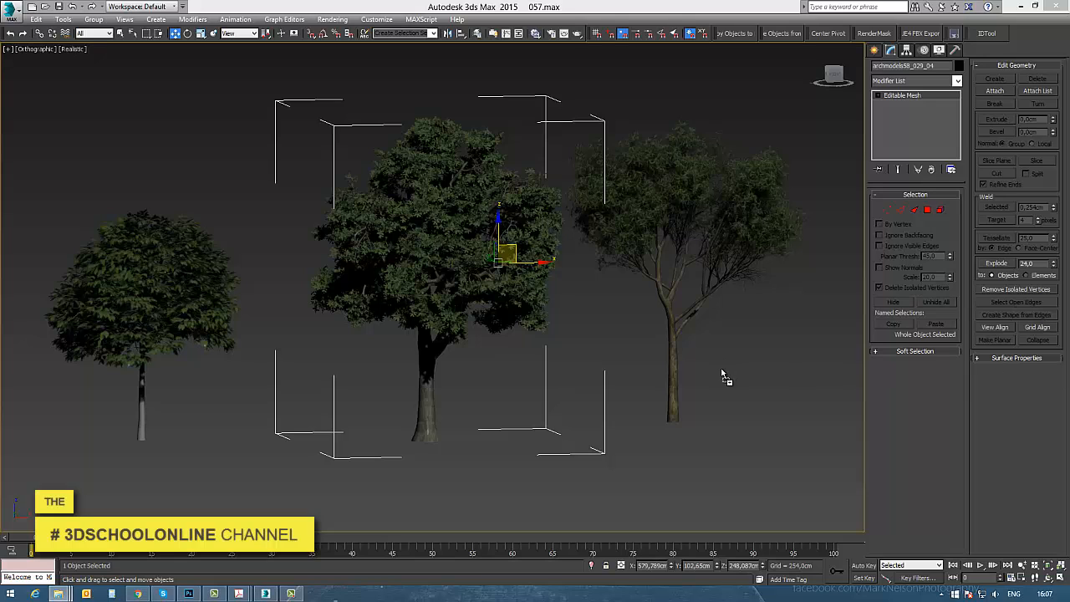
# Start Resource Collector from Utilities and browse for its target path
pyautogui.click(923, 50)
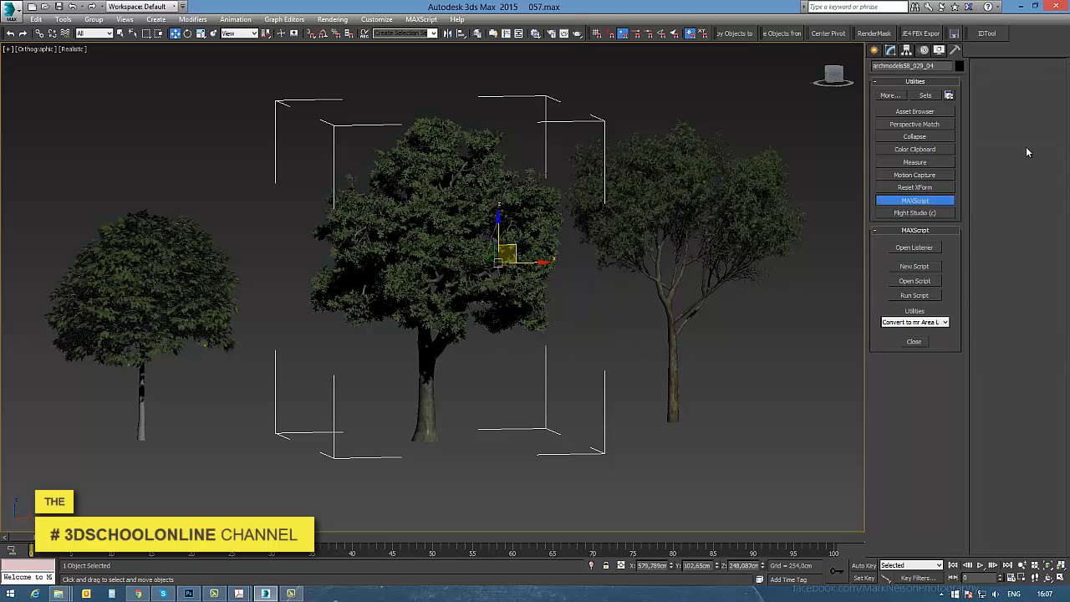
pyautogui.moveTo(920, 170)
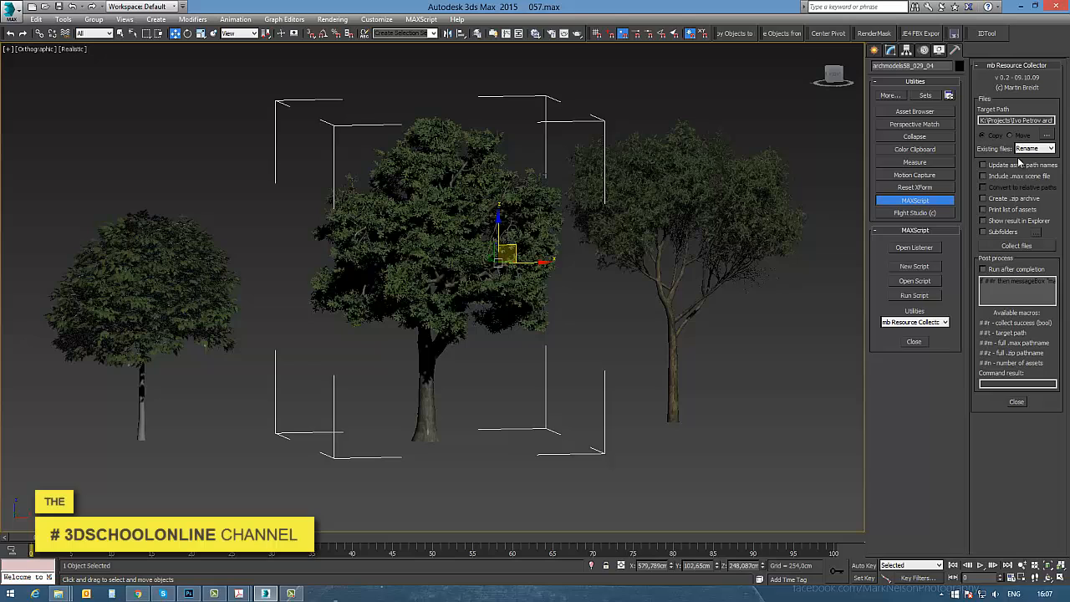
pyautogui.click(1047, 121)
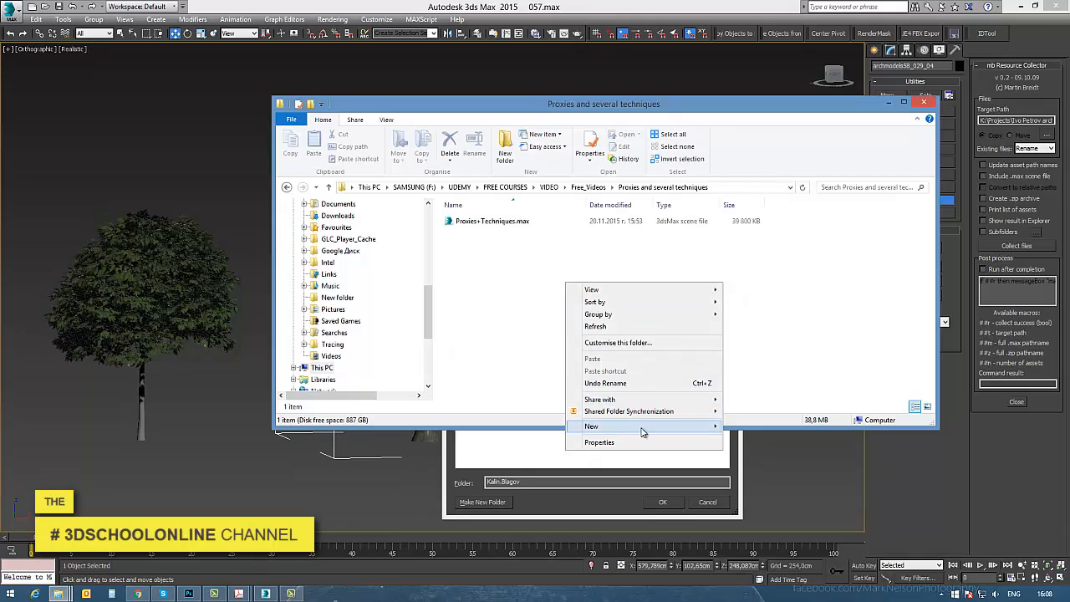
# Create a MAPS folder as target, collect the texture files and dismiss the results message
pyautogui.click(592, 426)
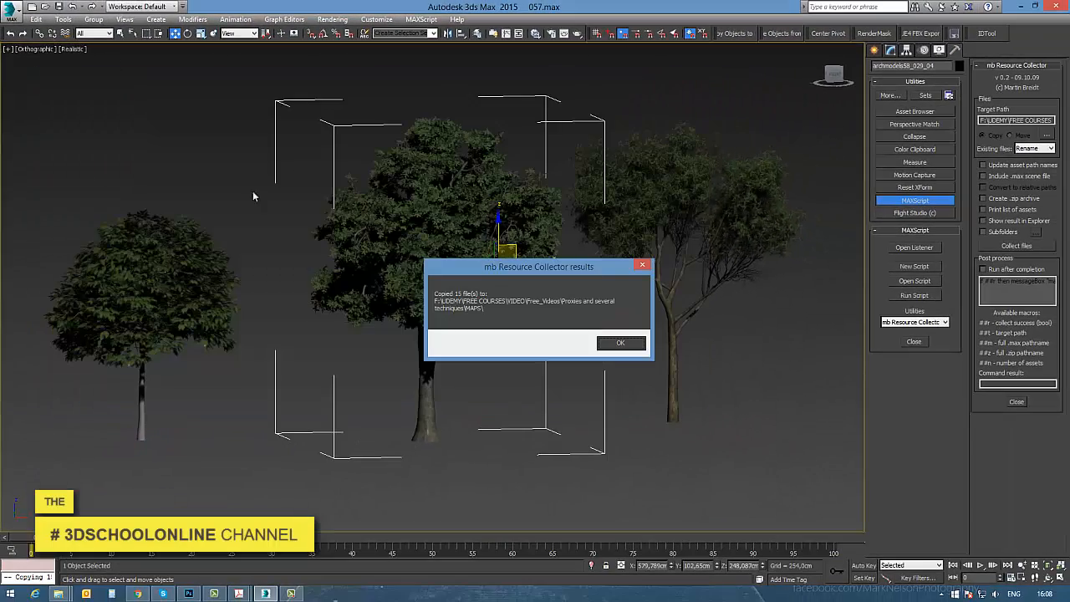
pyautogui.click(12, 6)
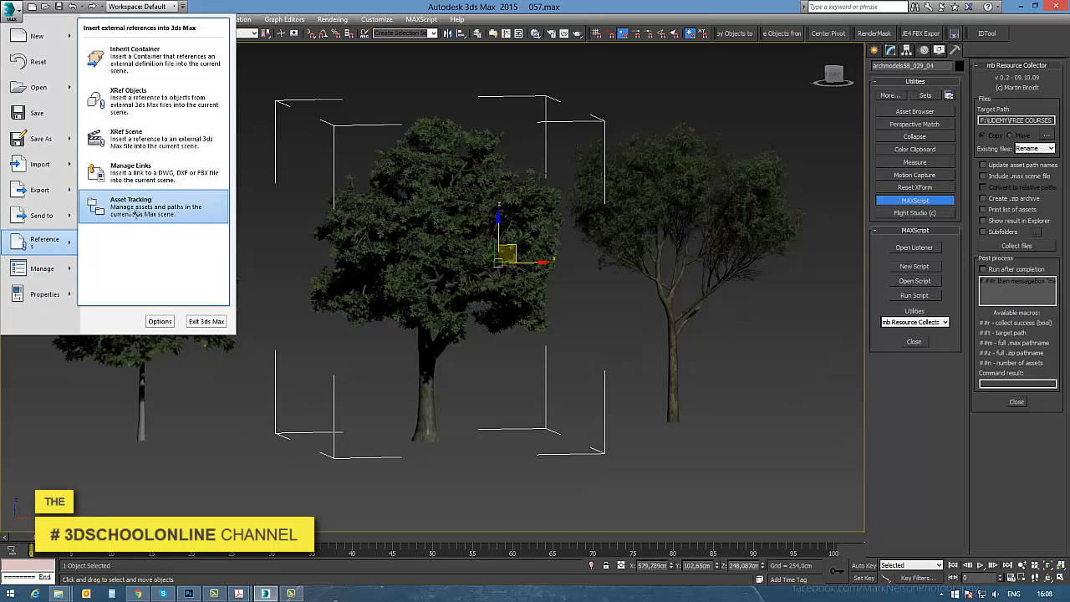
# Repoint all scene maps to the new MAPS folder through Asset Tracking's Set Path
pyautogui.click(130, 207)
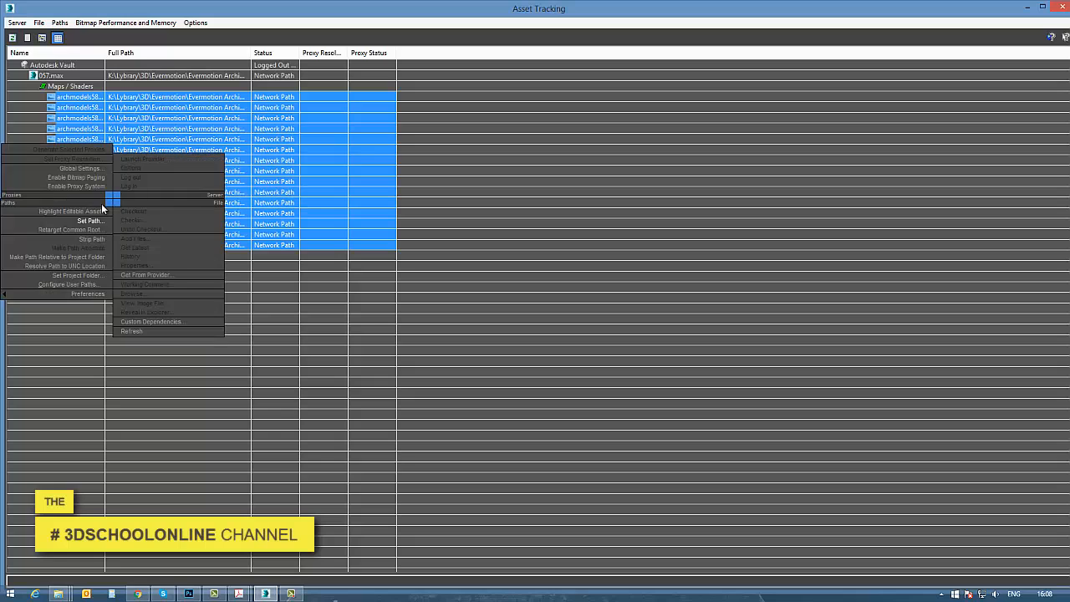
pyautogui.click(91, 221)
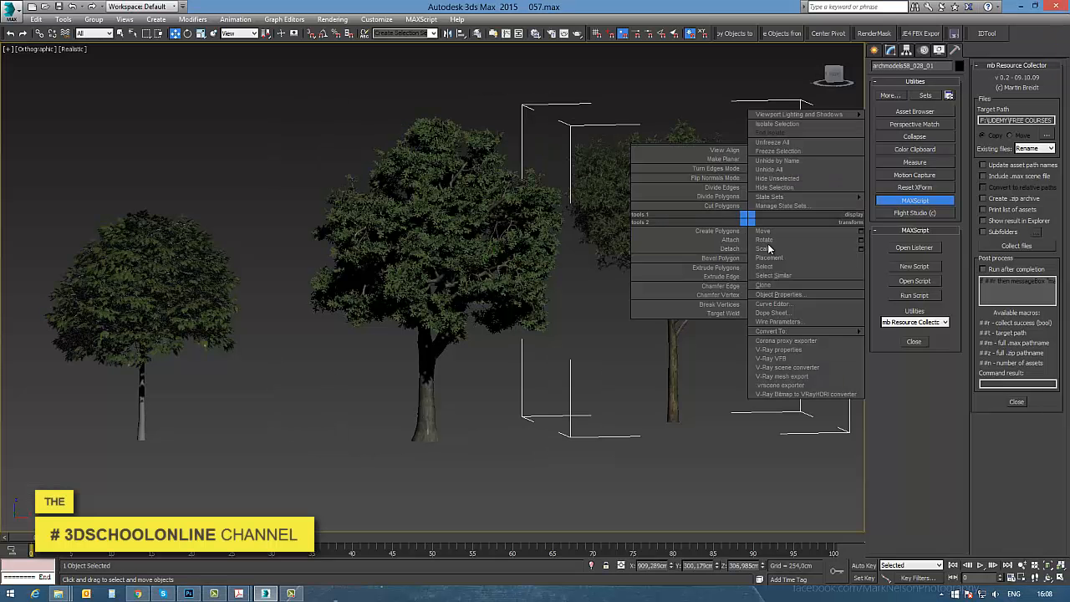
pyautogui.moveTo(779, 375)
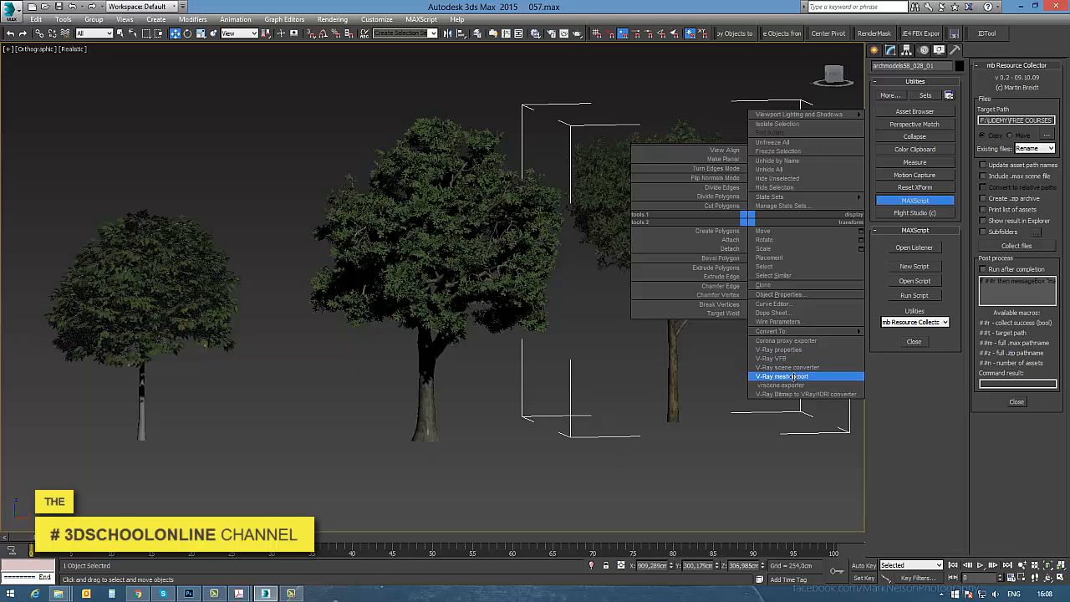
# Export the selected tree as a V-Ray mesh proxy, automatically creating the proxy in the scene
pyautogui.click(782, 375)
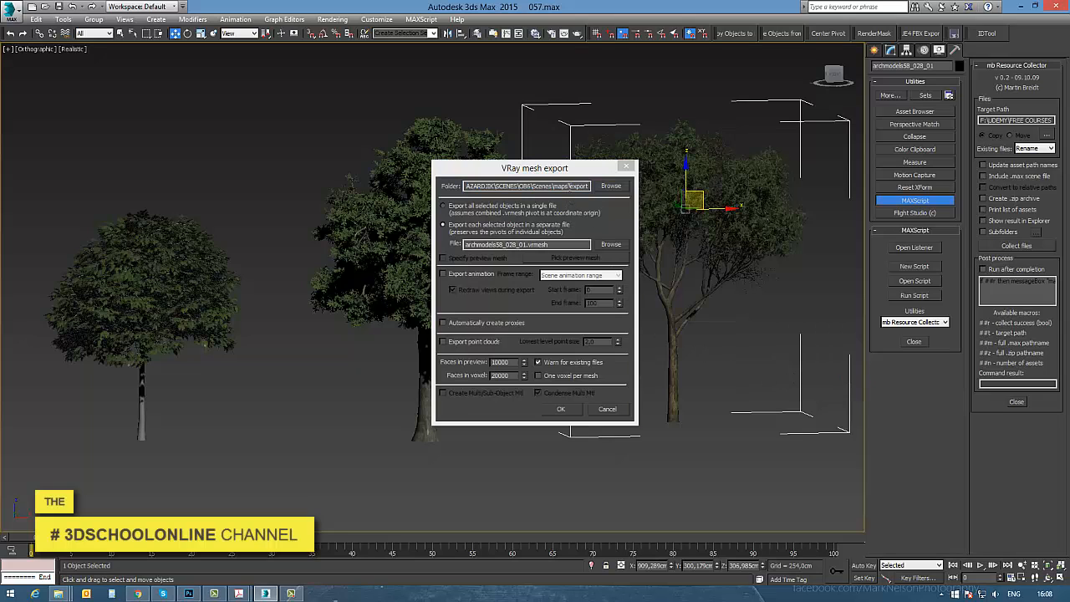
pyautogui.click(525, 185)
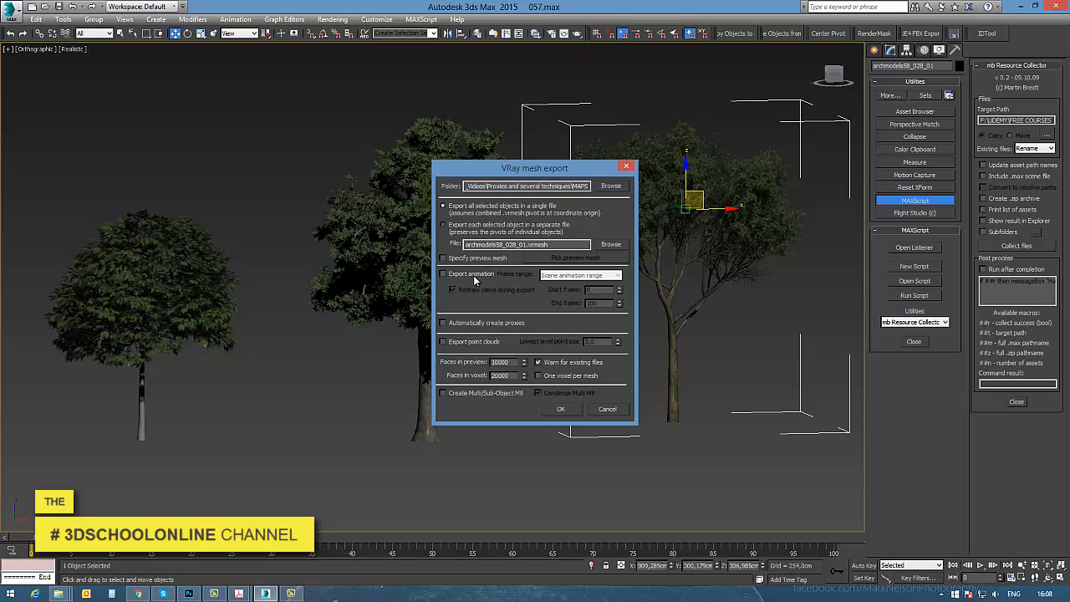
pyautogui.click(443, 323)
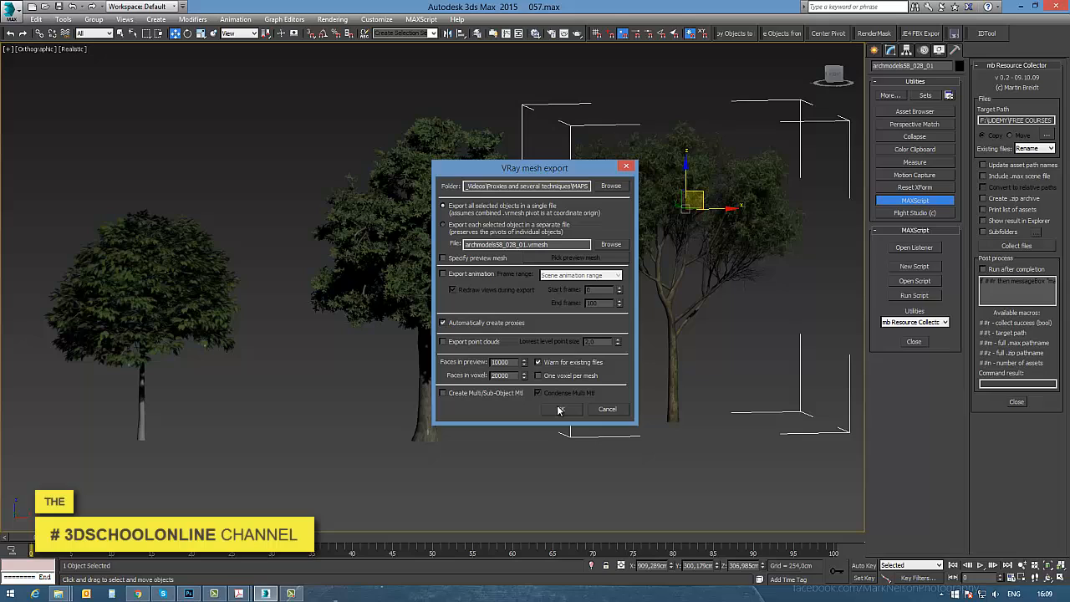
pyautogui.moveTo(545, 274)
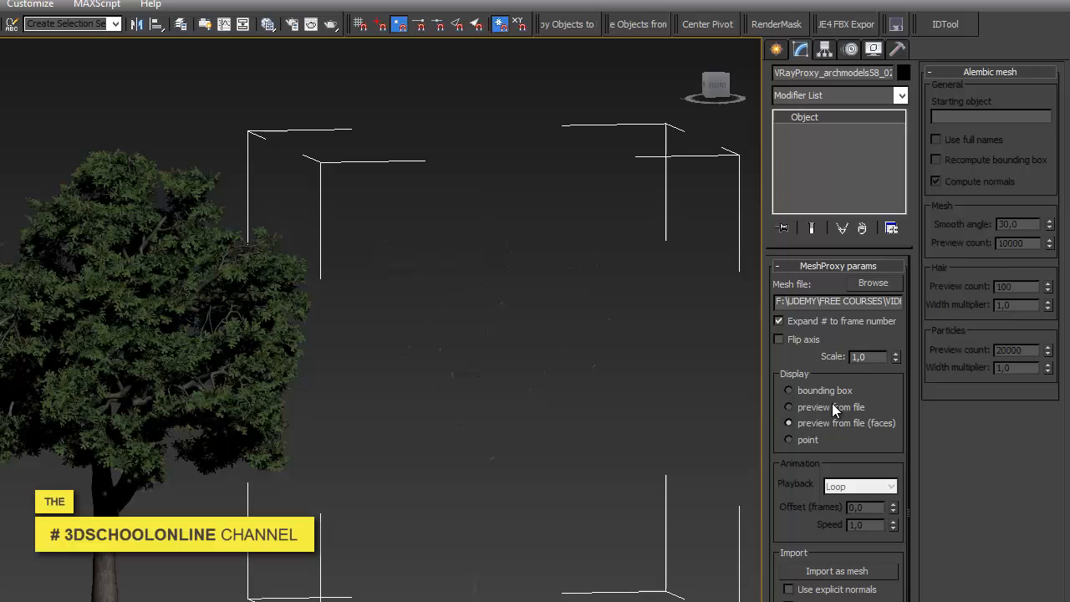
# Set the proxy's Display to preview from file, then export the next tree as a V-Ray proxy
pyautogui.click(789, 408)
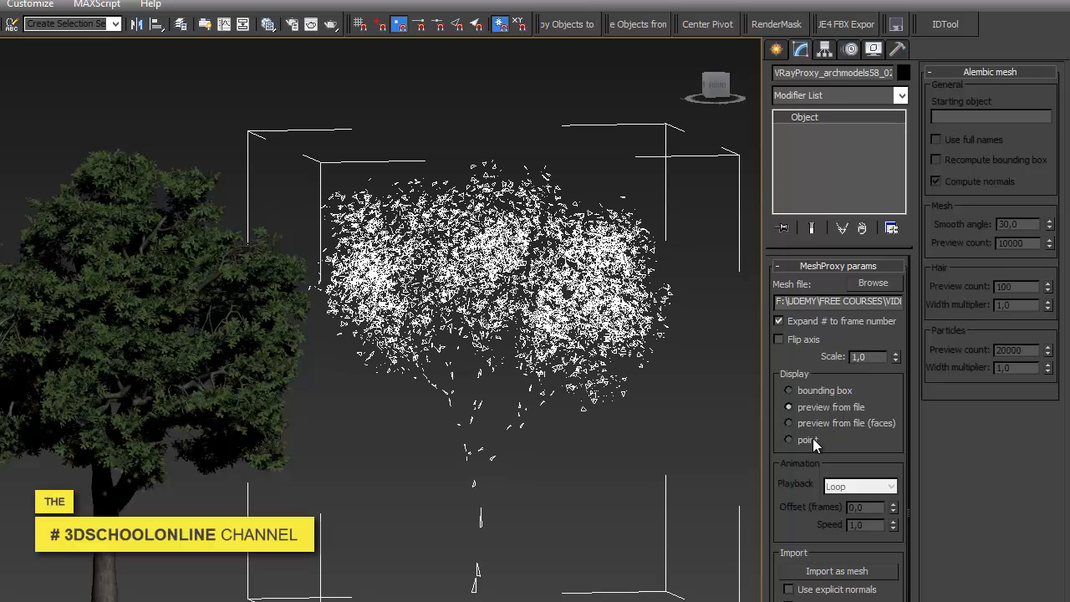
pyautogui.click(789, 391)
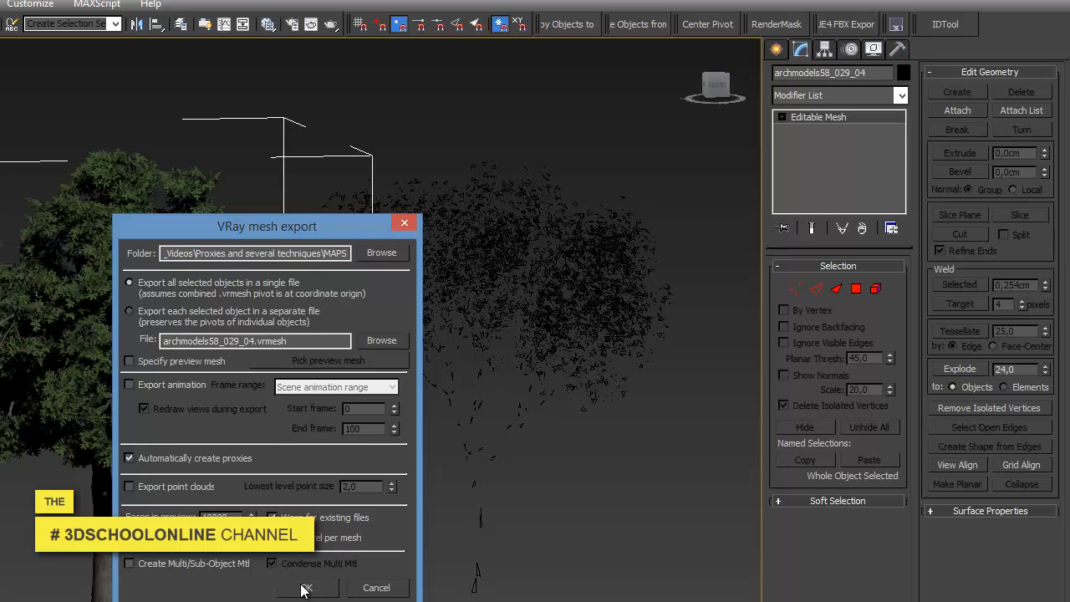
pyautogui.moveTo(348, 428)
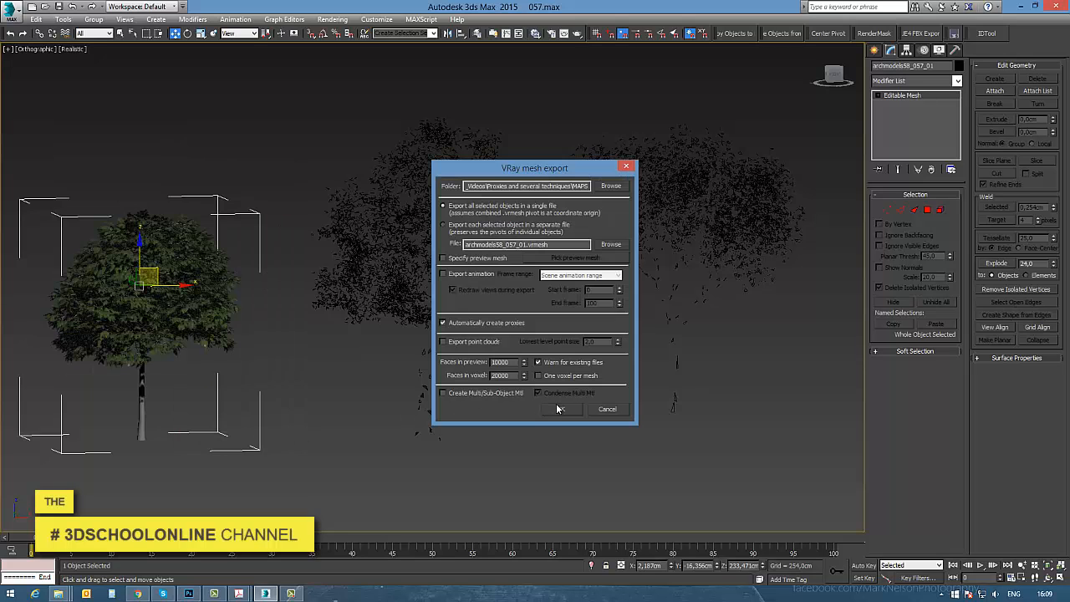
pyautogui.click(562, 408)
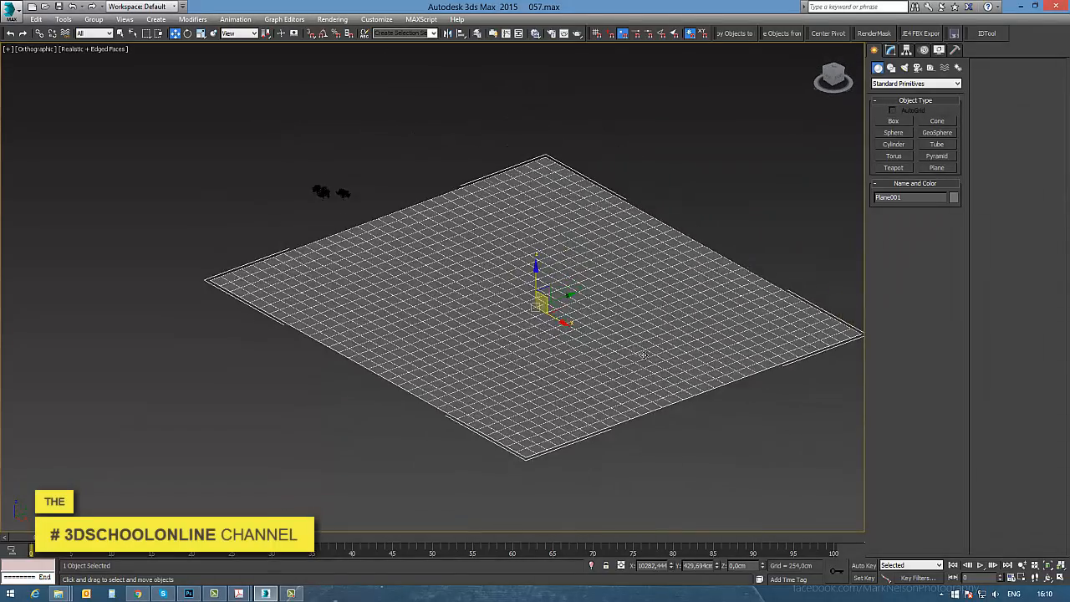
# Bring up the plane's parameters in Modify and the modifier list for adding terrain slope
pyautogui.click(890, 50)
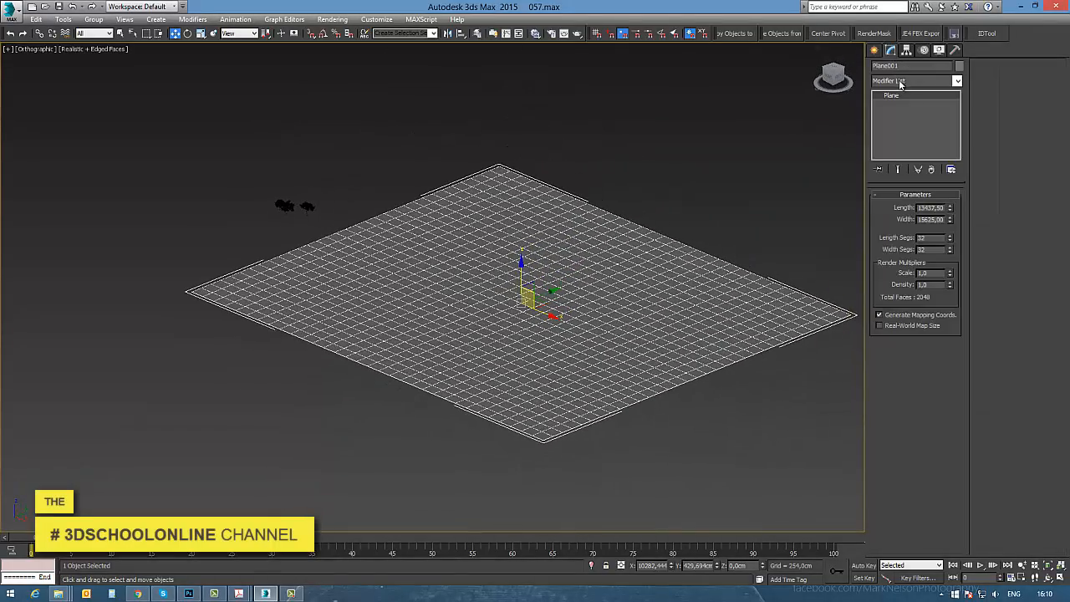
pyautogui.click(917, 80)
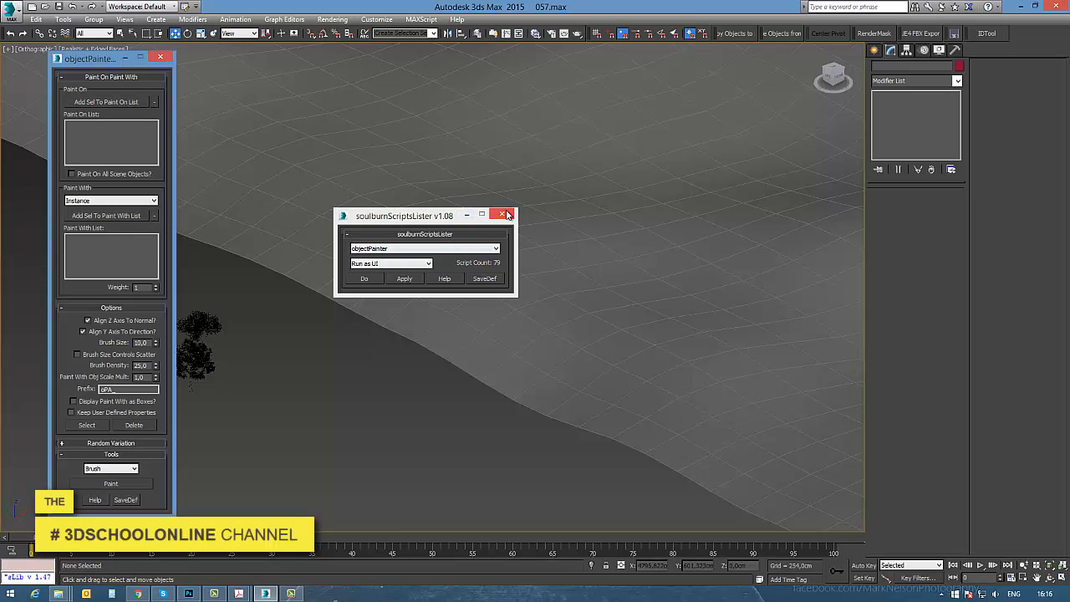
# Move the Object Painter panel aside and enable rotation and 50–150 scale variation
pyautogui.moveTo(100, 57); pyautogui.dragTo(620, 64)
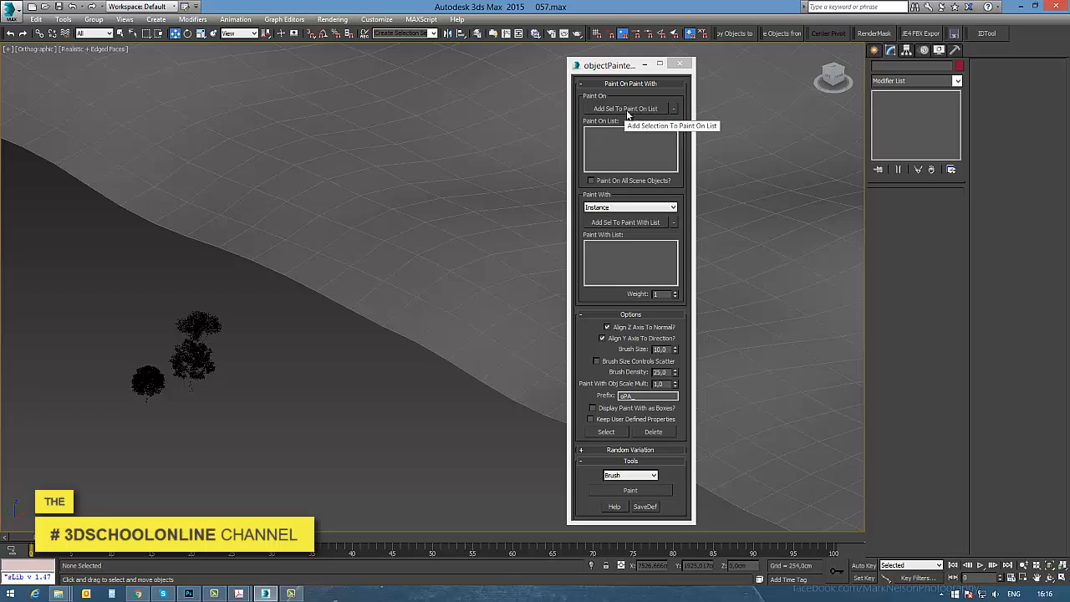
pyautogui.moveTo(176, 50)
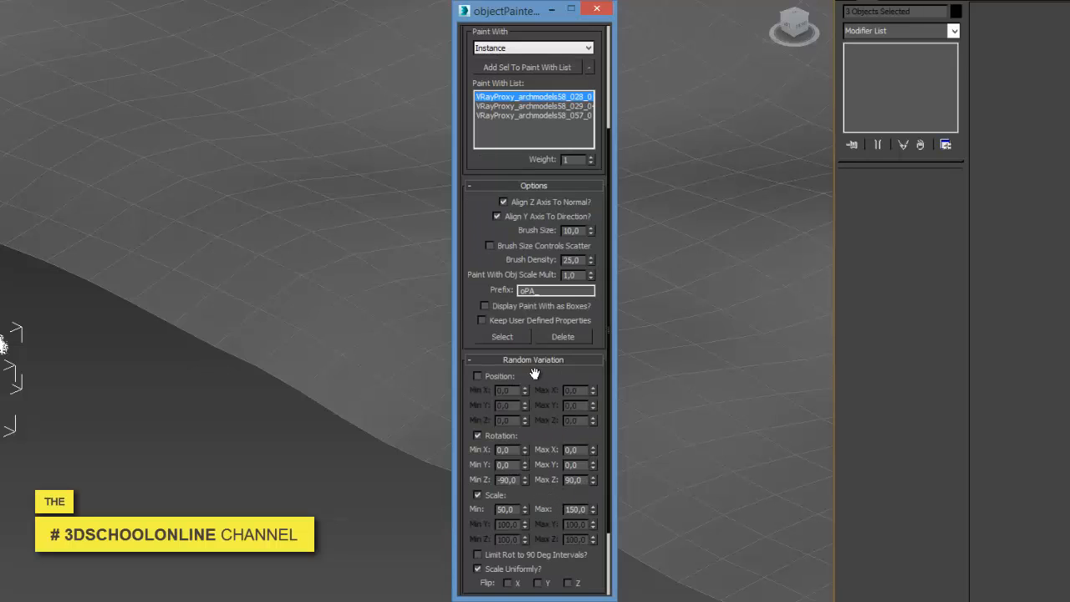
pyautogui.moveTo(522, 508)
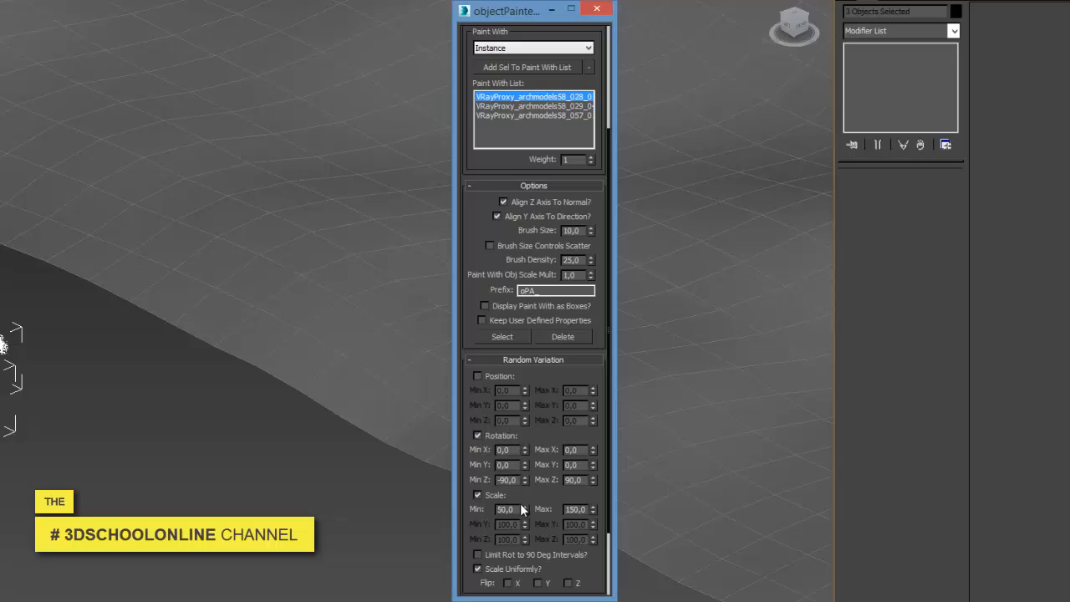
pyautogui.moveTo(555, 381)
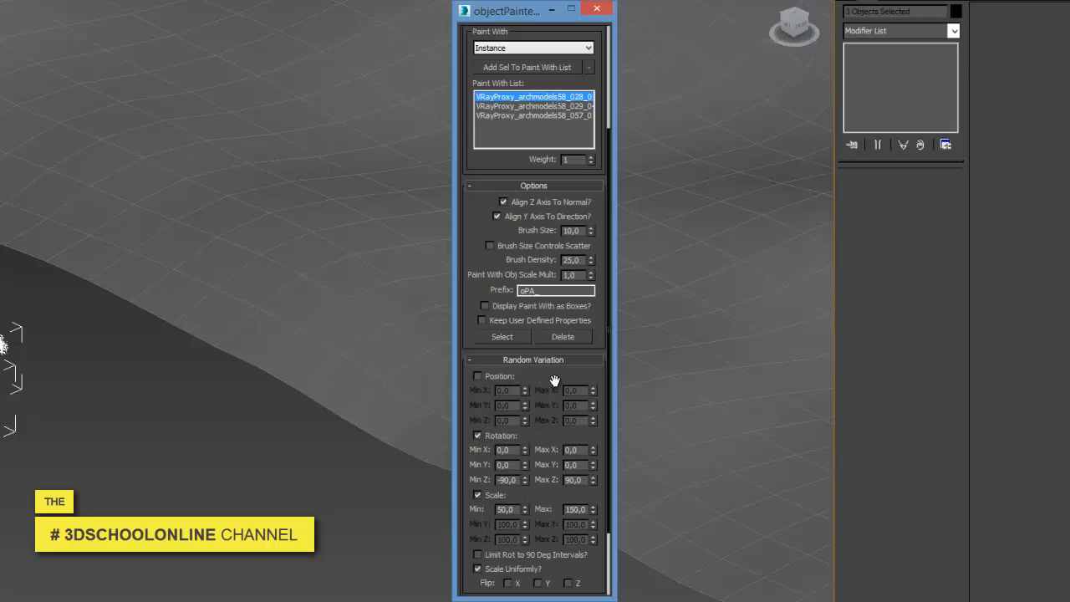
pyautogui.scroll(-3)
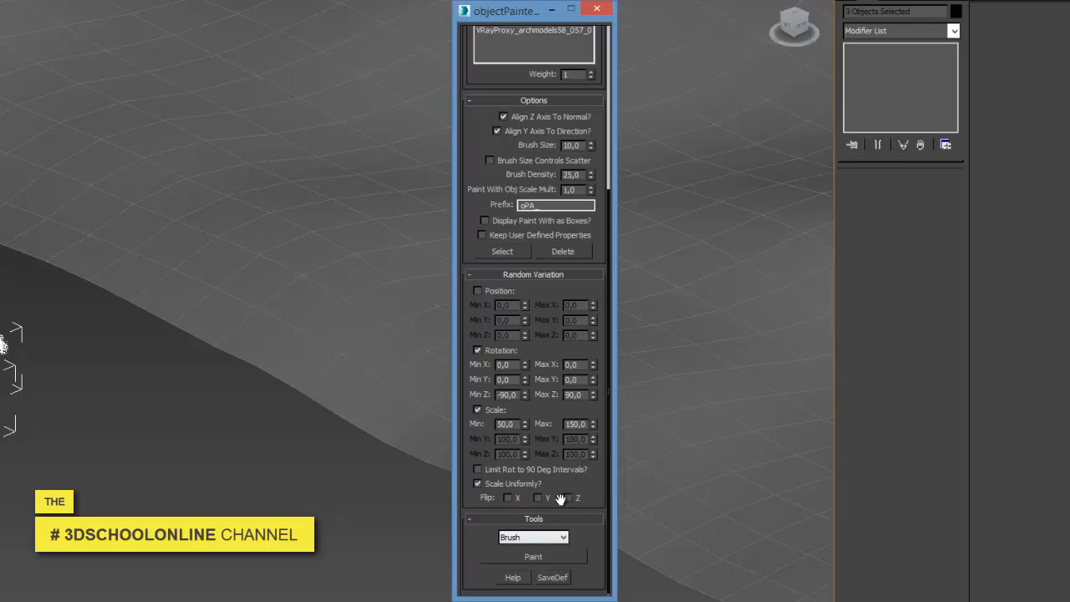
pyautogui.click(534, 537)
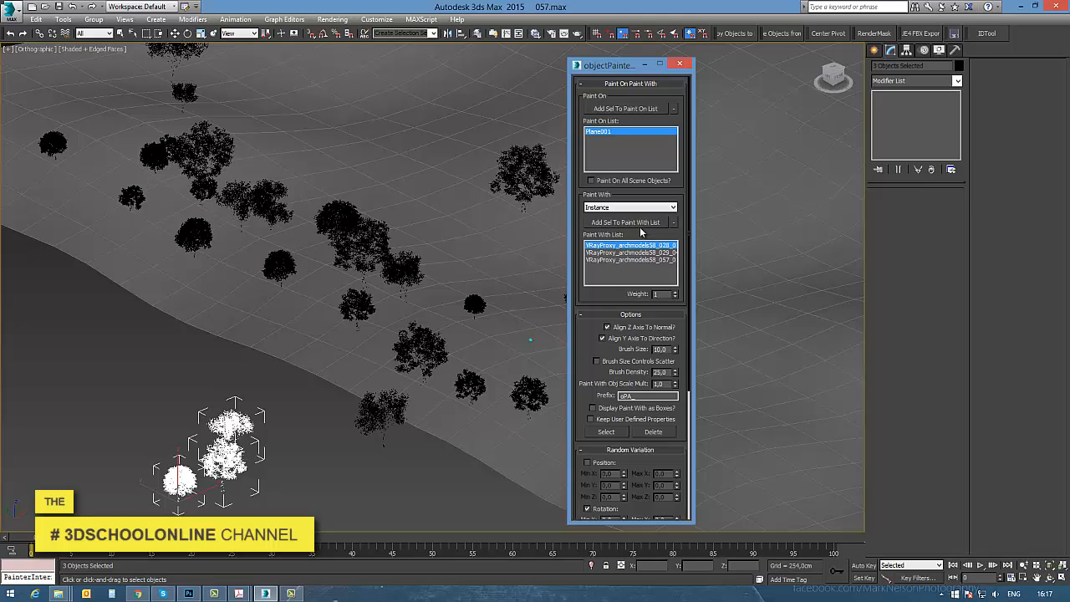
# Brush more proxy trees onto the terrain slope with the Object Painter
pyautogui.scroll(-3)
pyautogui.write('8')
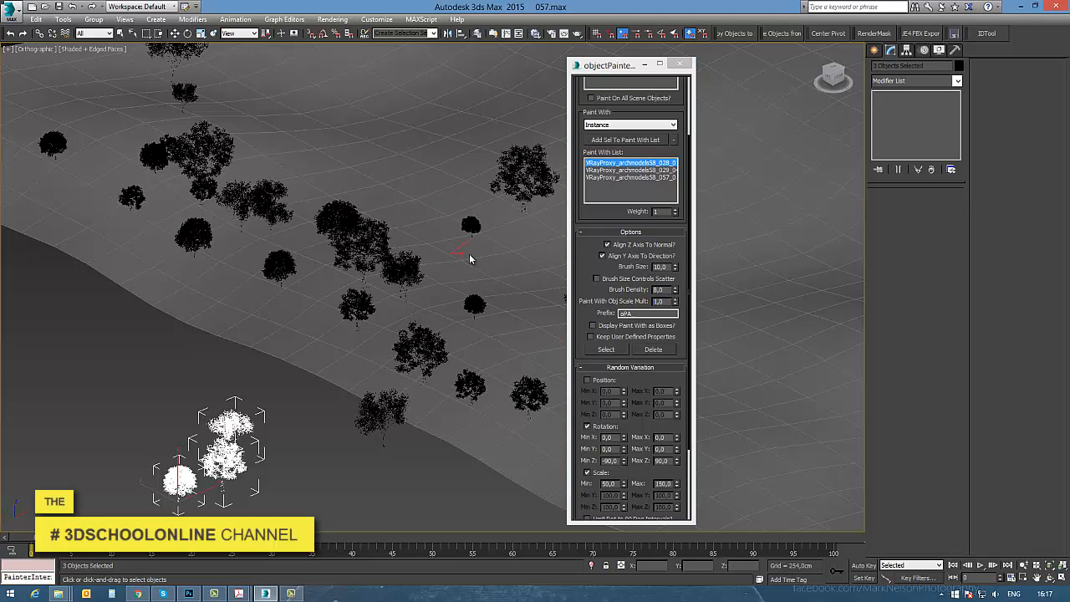
pyautogui.moveTo(259, 151); pyautogui.dragTo(485, 259)
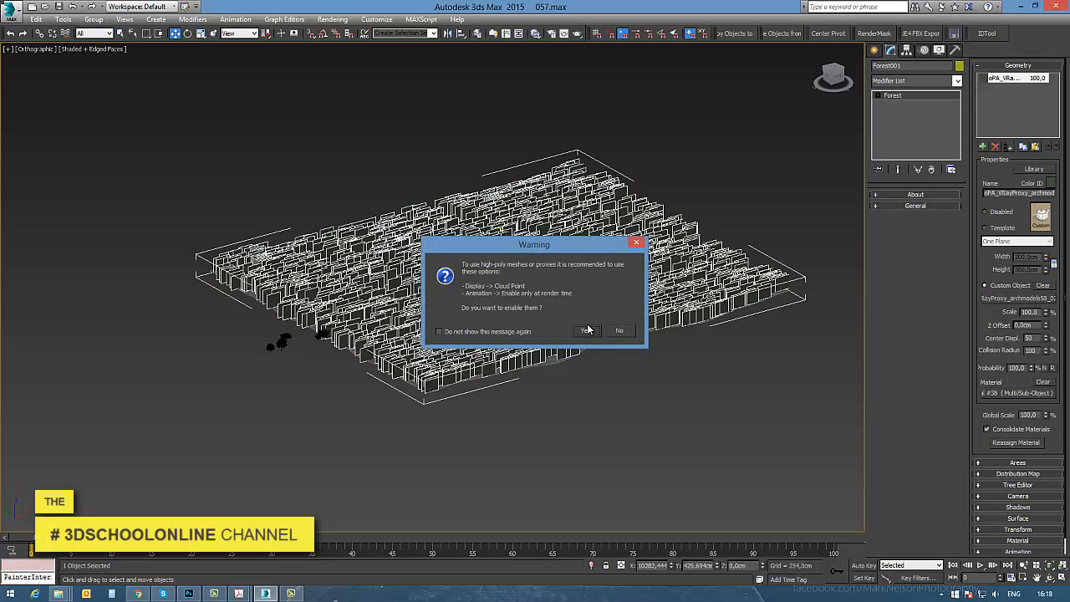
# Accept point-cloud display for the proxies so the Forest Pack forest blankets the plane
pyautogui.click(585, 331)
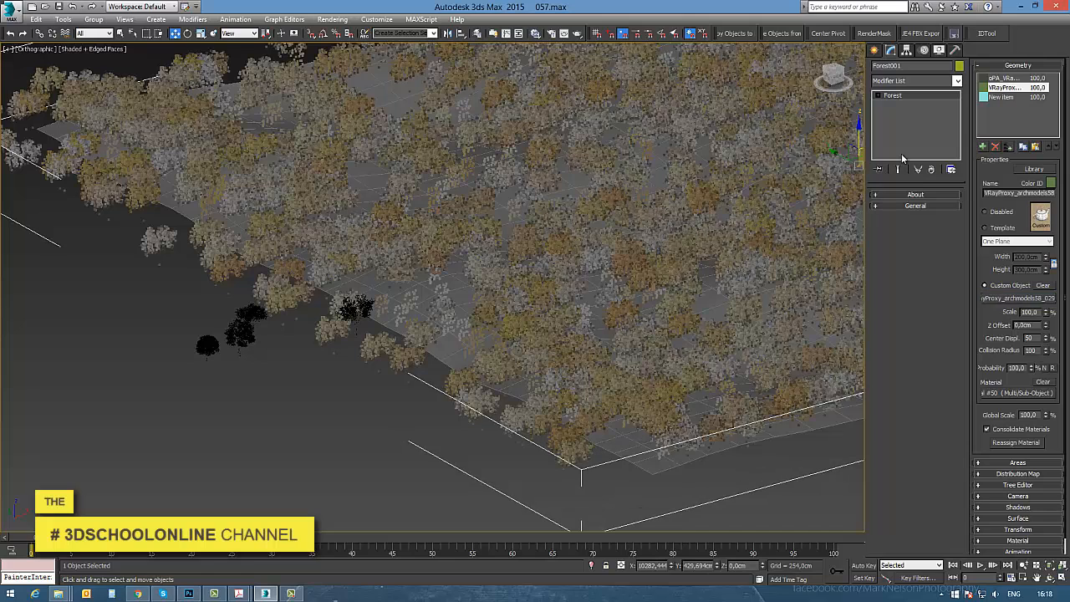
pyautogui.click(1019, 297)
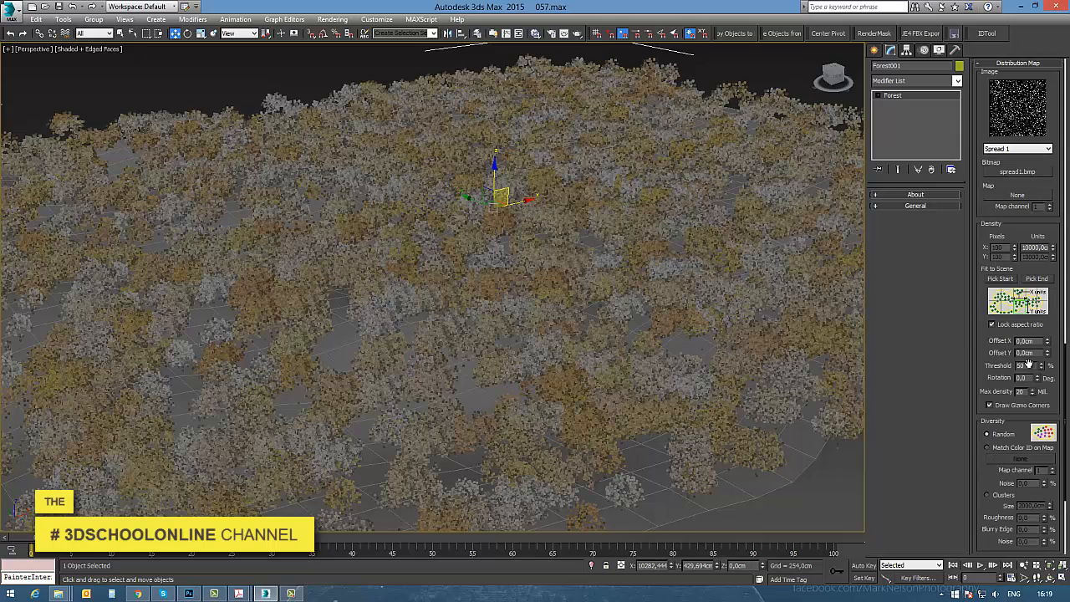
# Set the distribution map to Full, then switch it to the patchier Spread 2 pattern
pyautogui.click(1043, 147)
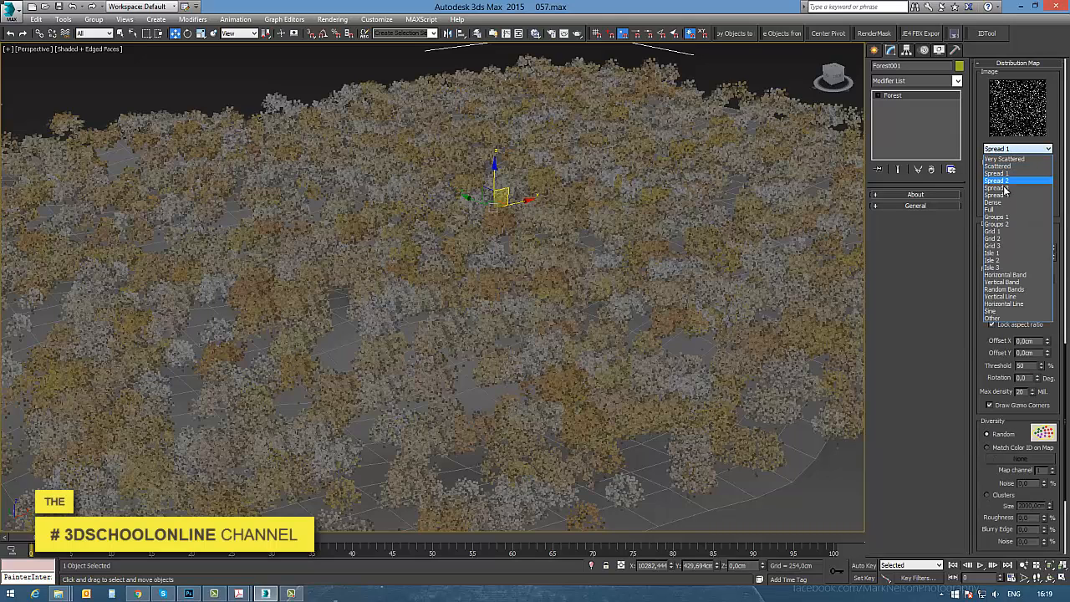
pyautogui.click(991, 209)
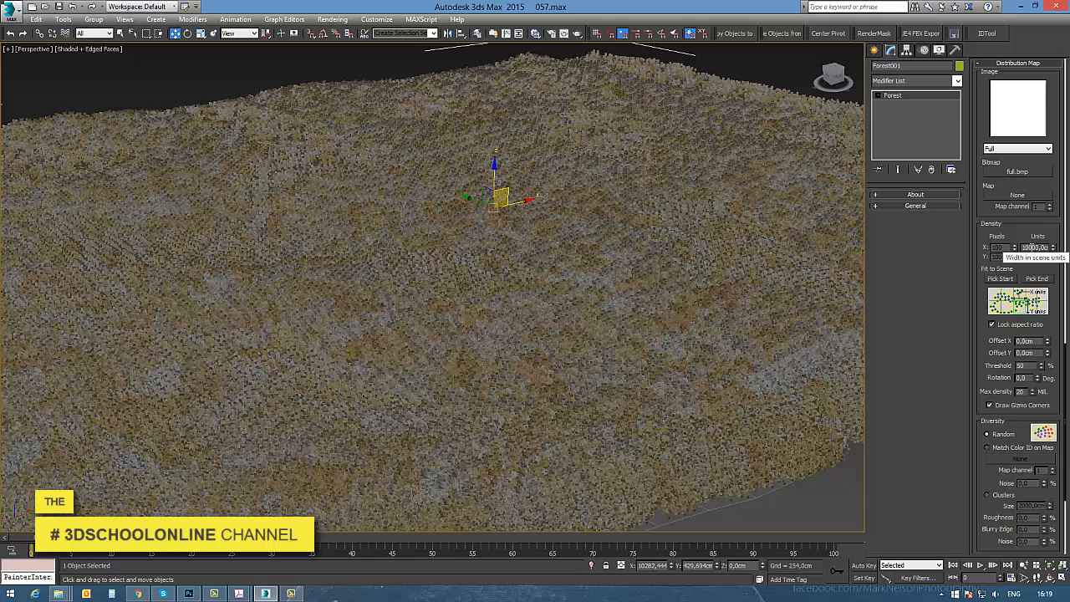
pyautogui.click(1044, 147)
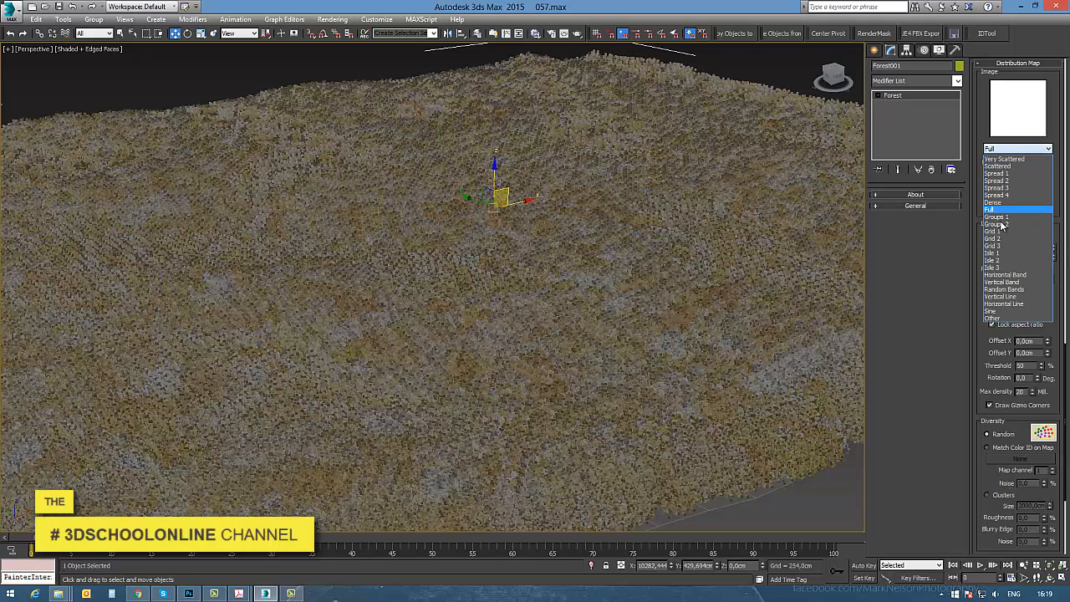
pyautogui.click(993, 244)
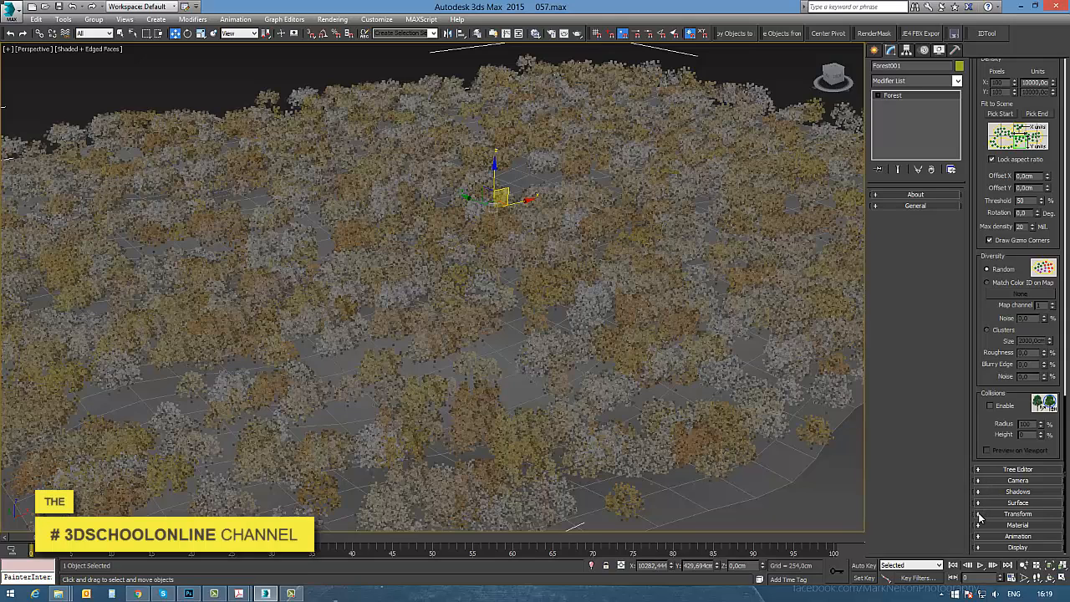
pyautogui.moveTo(980, 545)
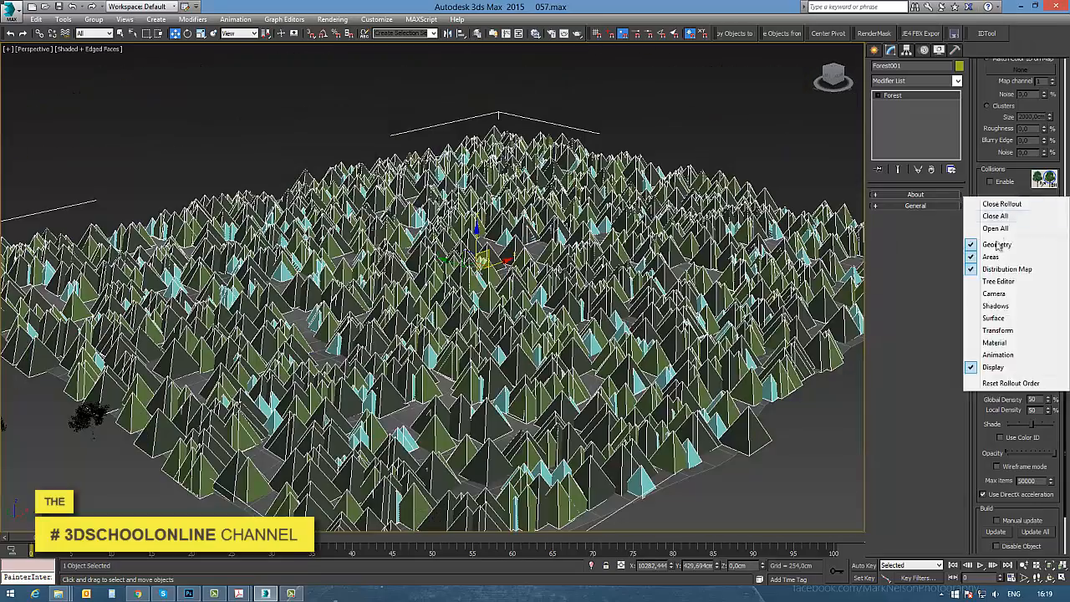
# Bring up the Forest Pack Areas rollout for the pyramid-displayed forest
pyautogui.click(990, 258)
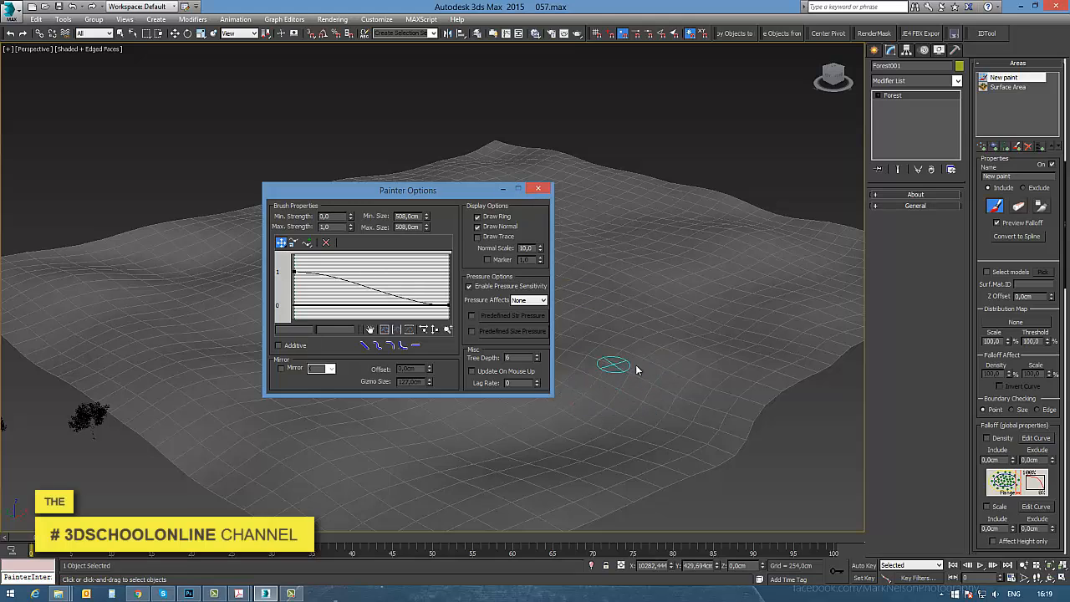
# Paint tree areas onto the terrain with the Painter brush and finish the strokes
pyautogui.click(538, 187)
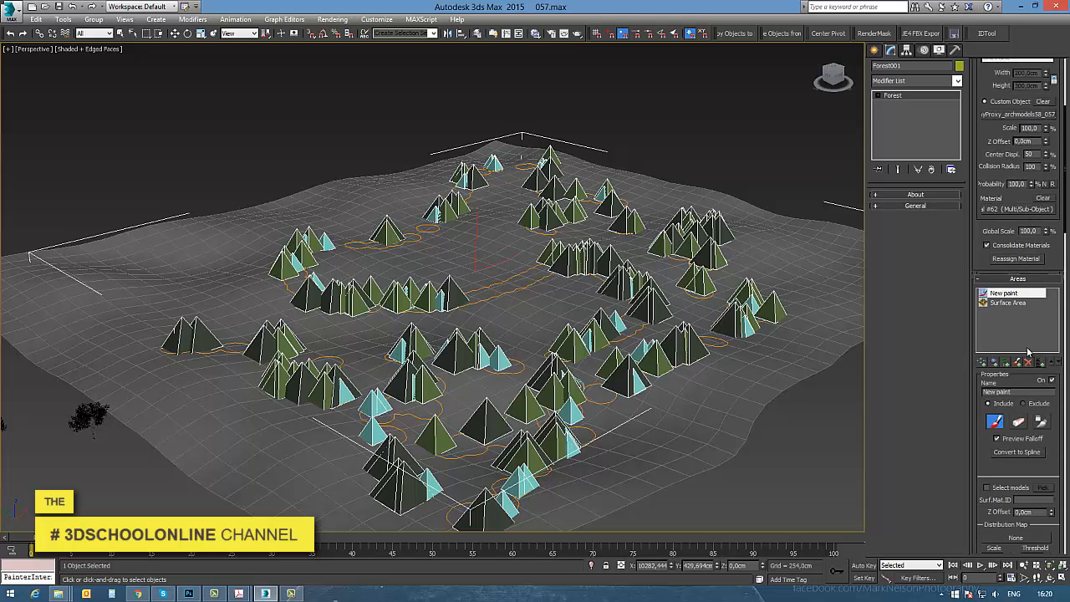
pyautogui.rightClick(1016, 351)
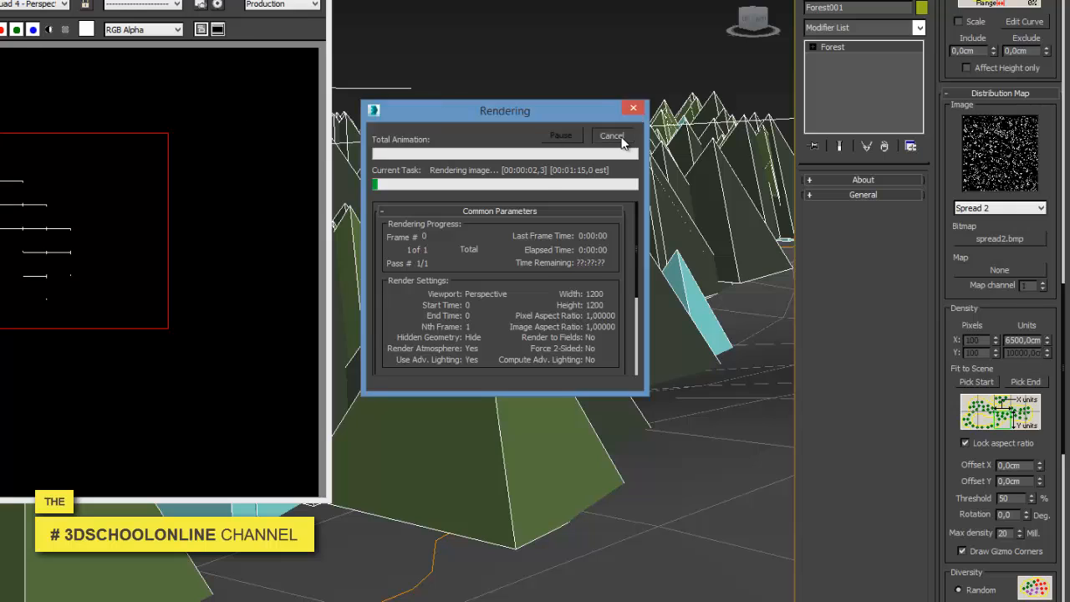
# Cancel the running render and list the available Production renderers in Render Setup
pyautogui.click(612, 136)
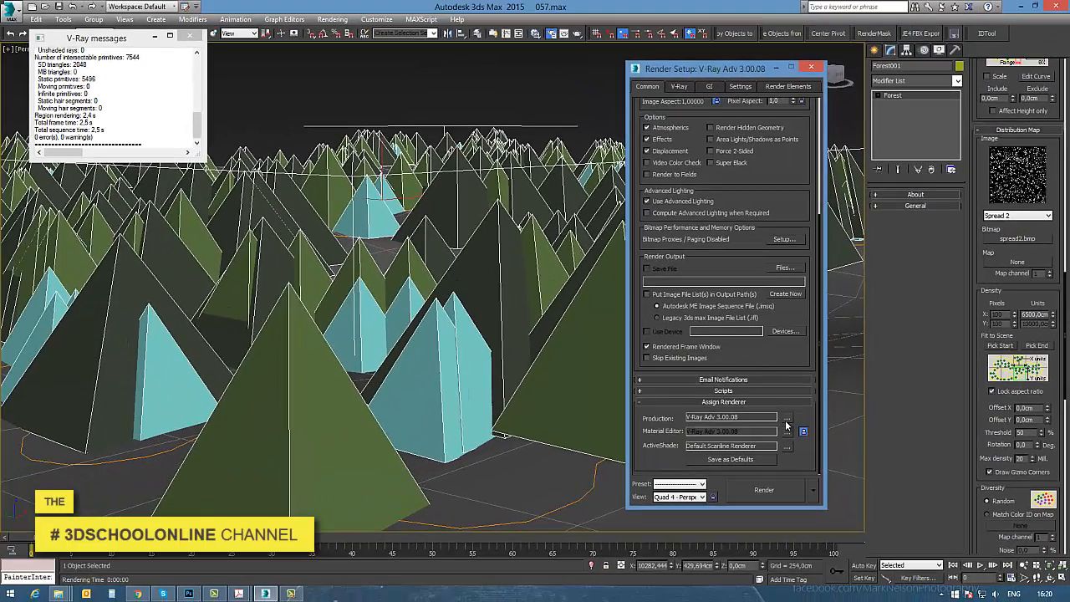
pyautogui.click(785, 418)
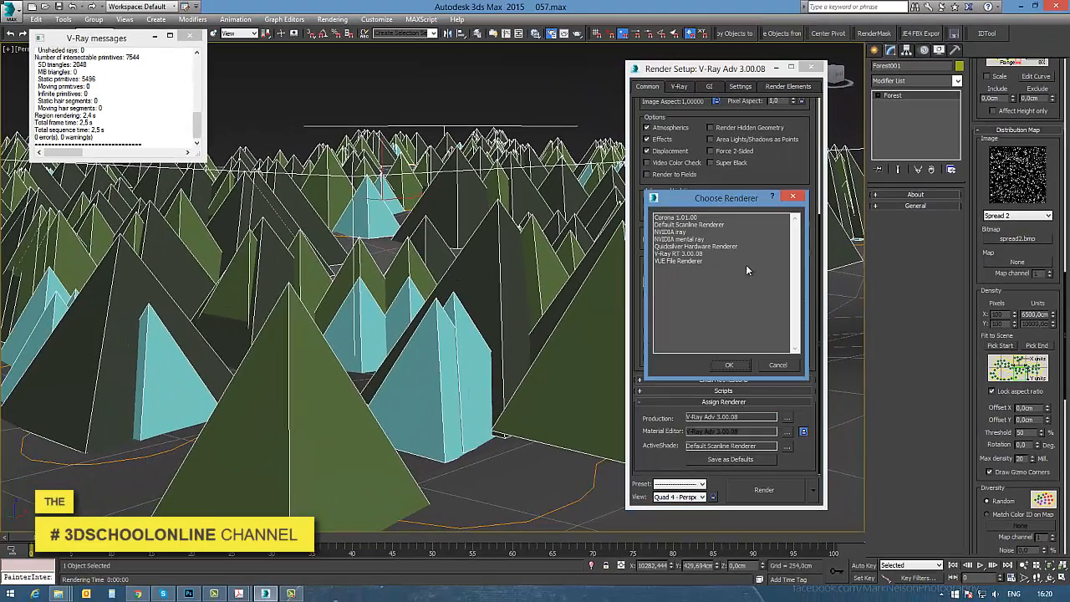